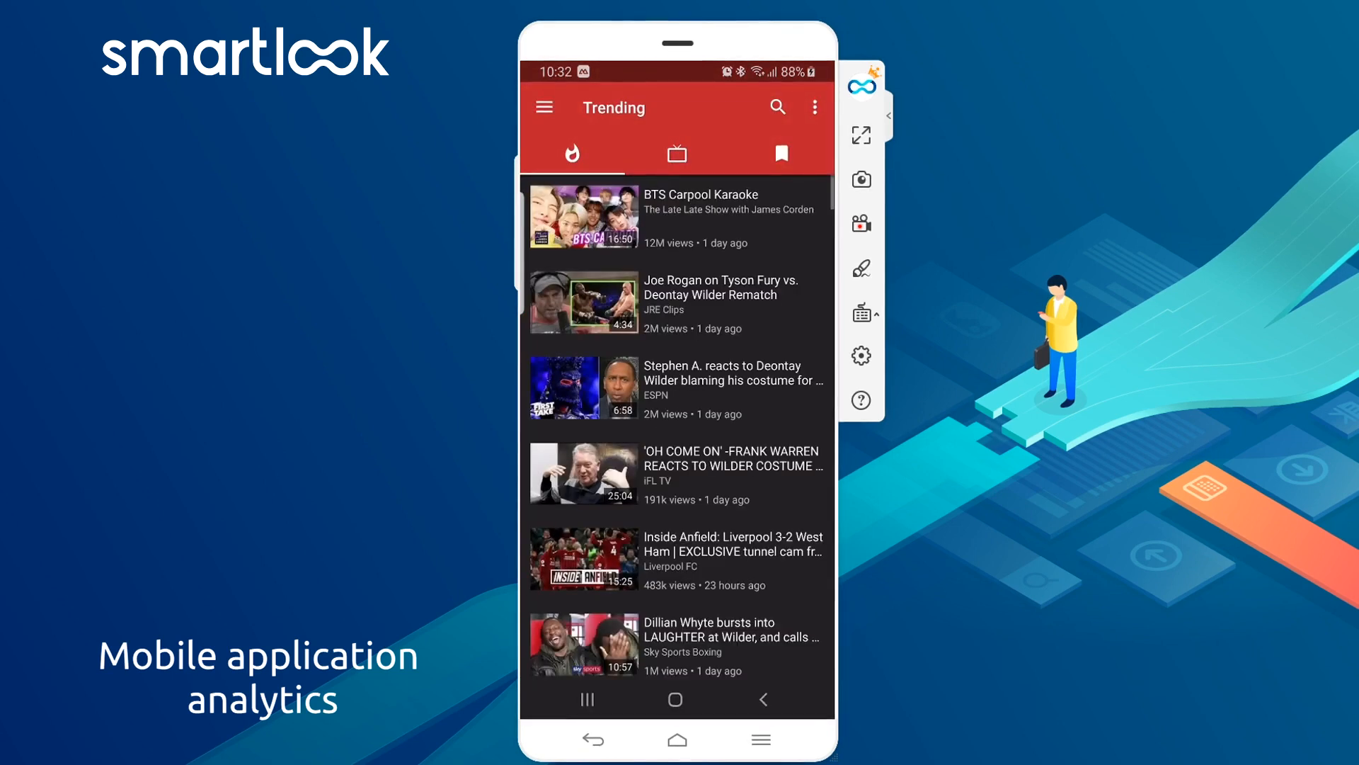
# Visit Bookmarked Playlists from the drawer, then return to Trending and scroll the feed.
pyautogui.click(544, 107)
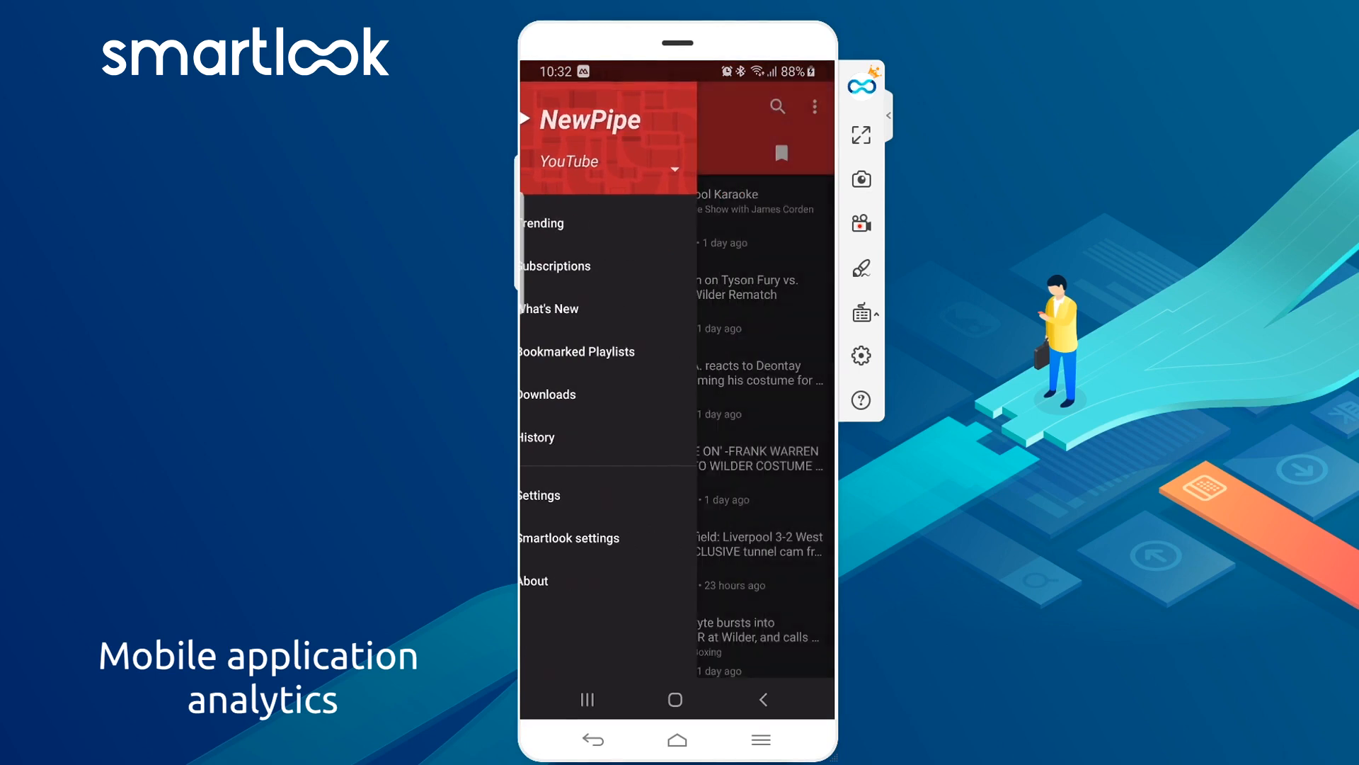
pyautogui.click(575, 351)
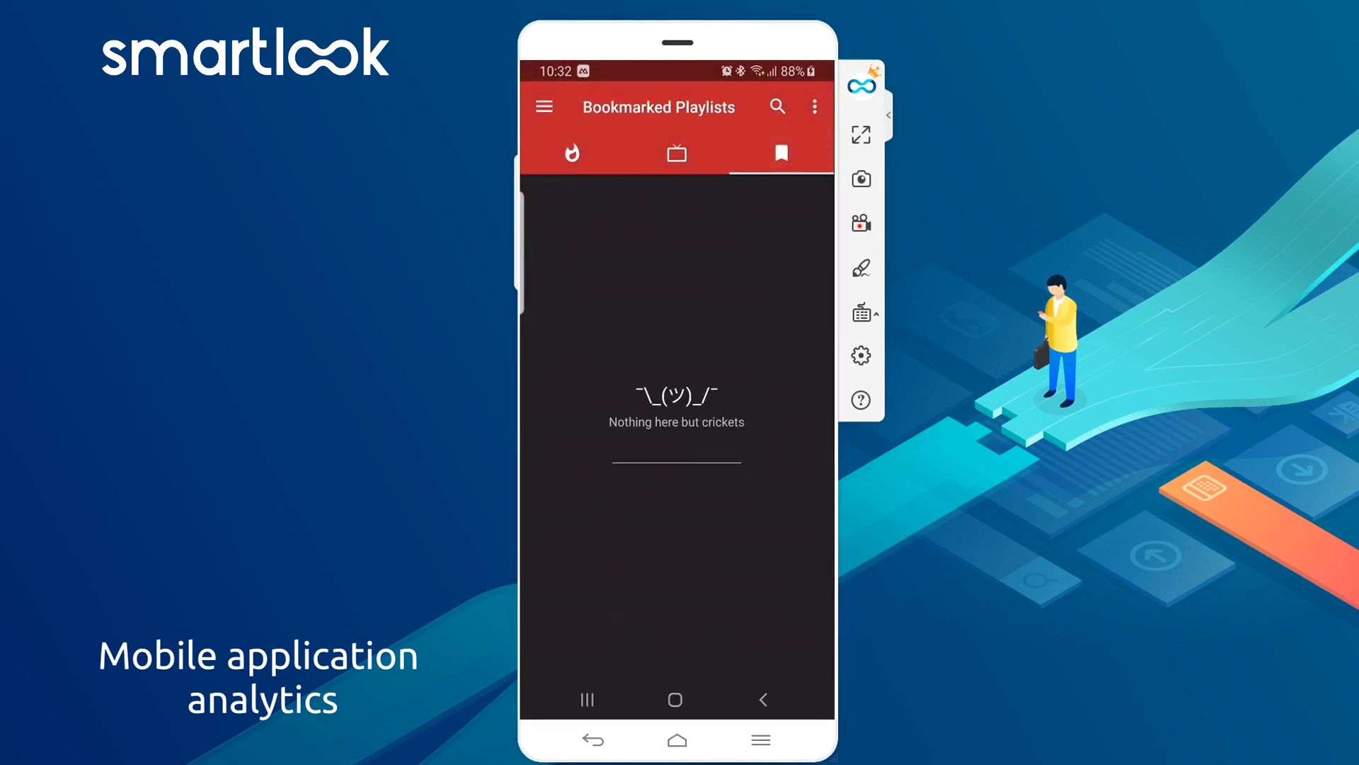
pyautogui.click(780, 153)
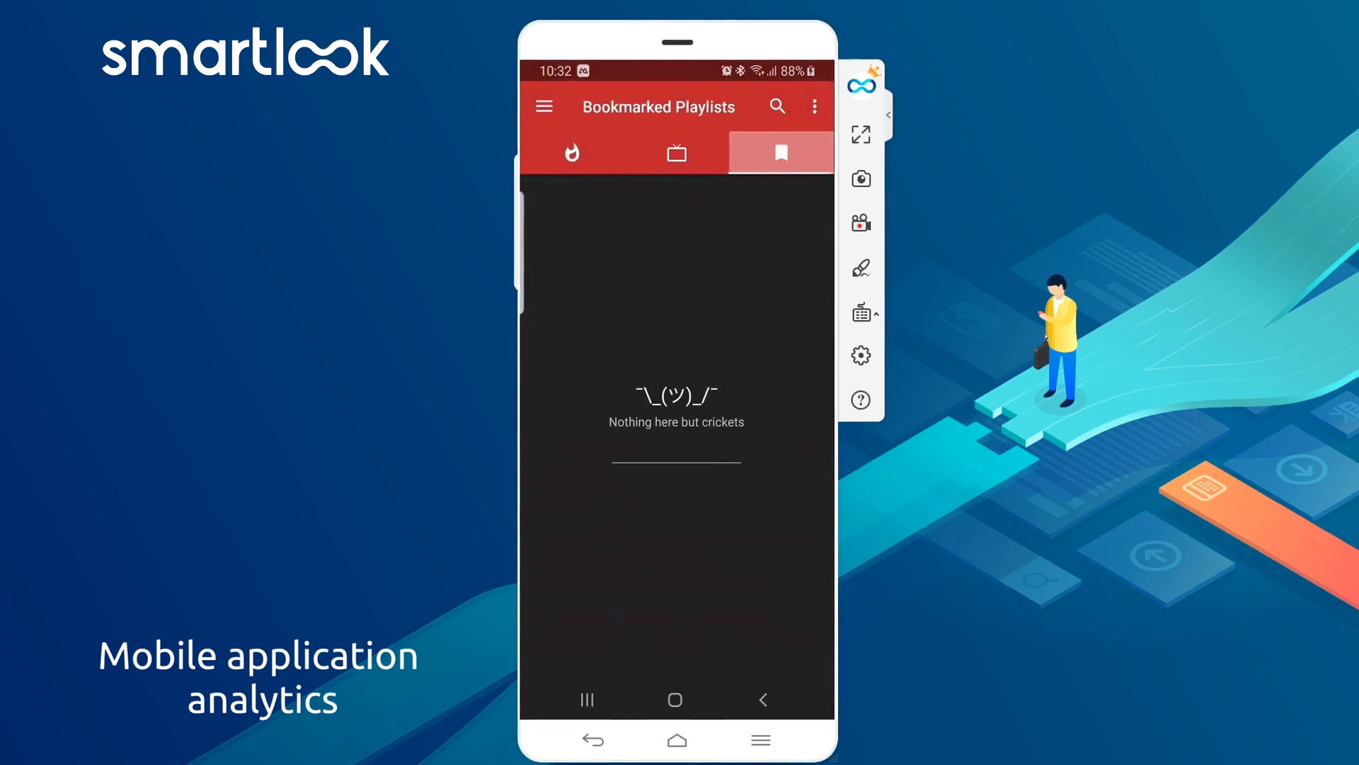
pyautogui.click(572, 153)
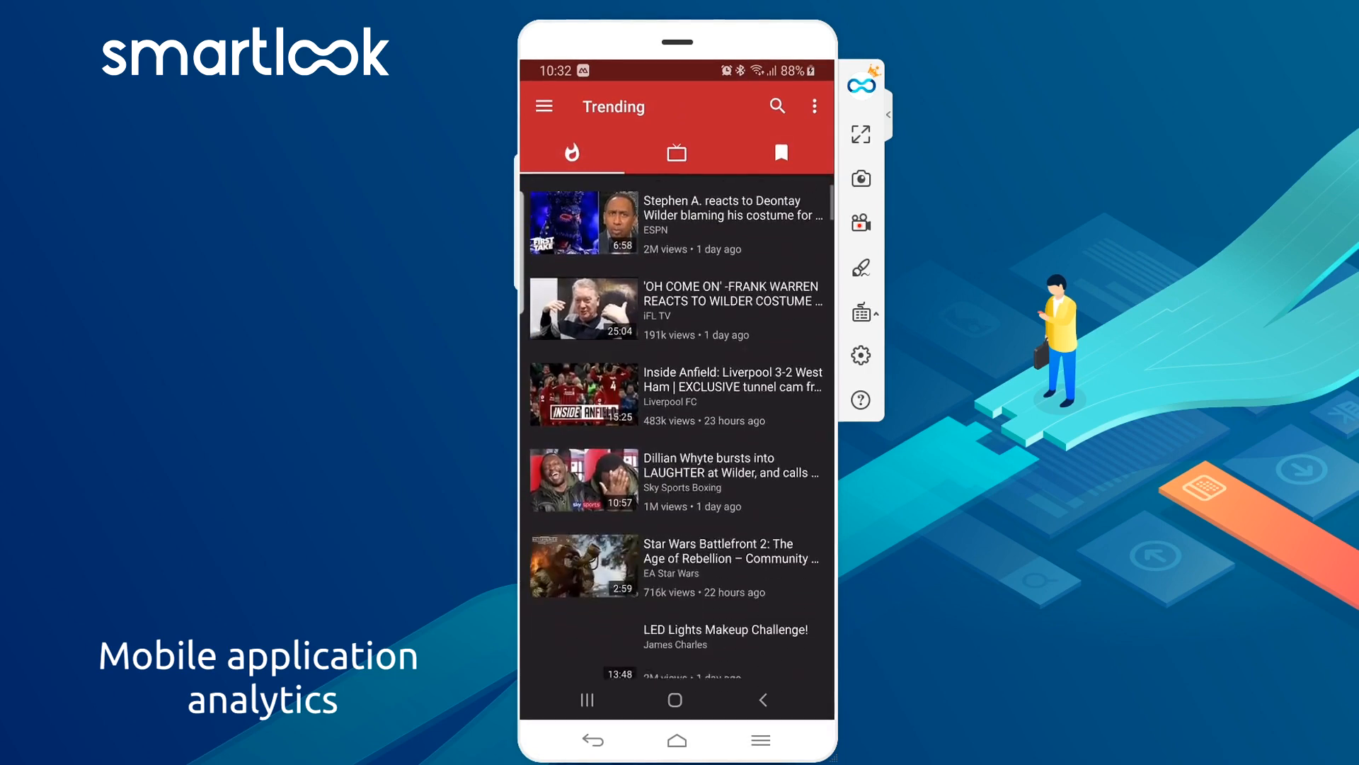
pyautogui.scroll(-3)
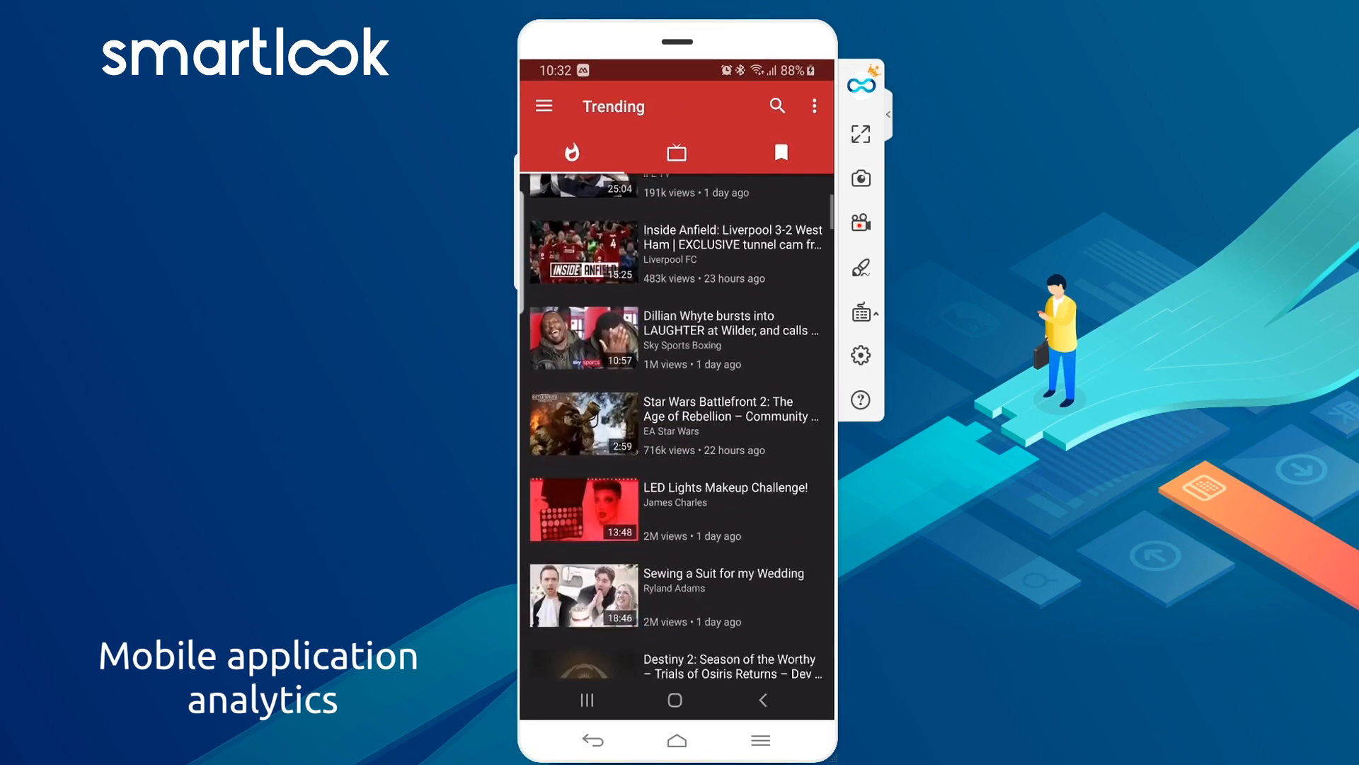
pyautogui.scroll(-3)
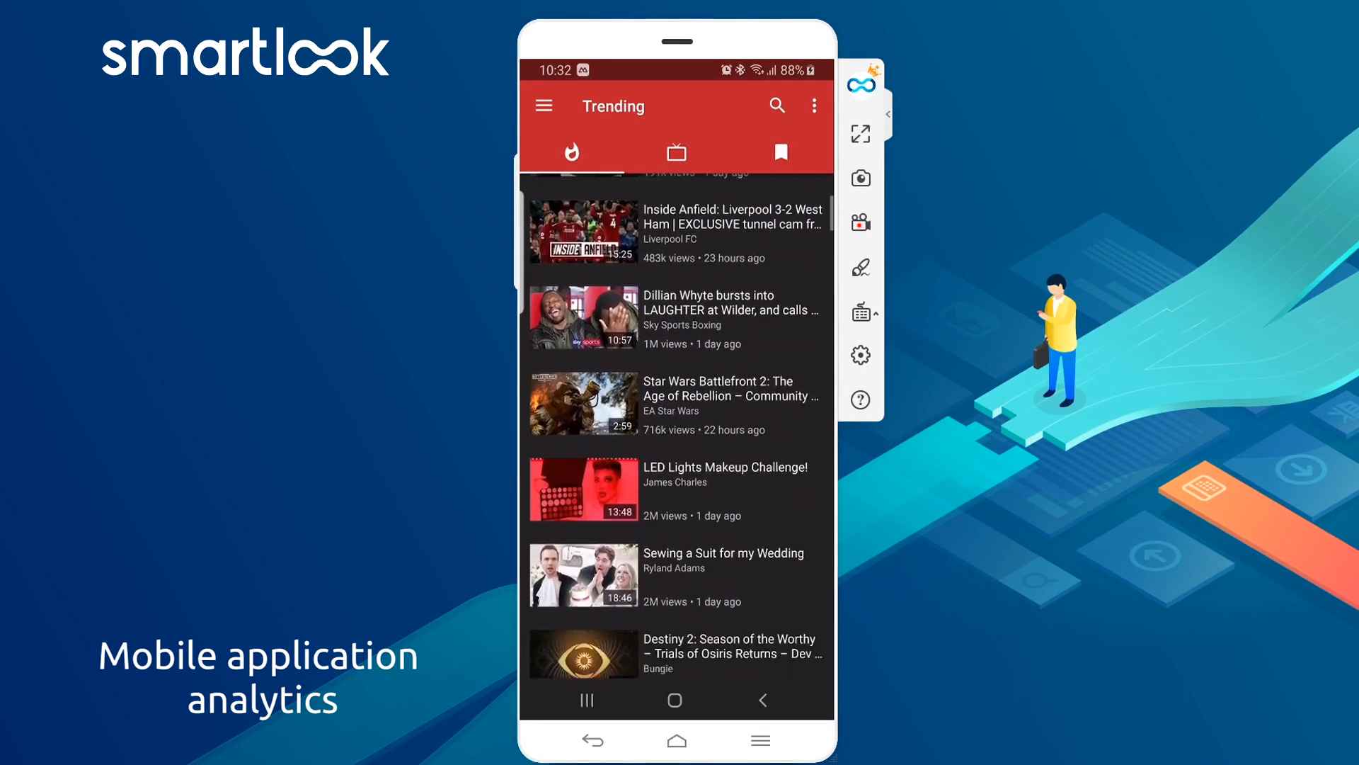
pyautogui.scroll(-3)
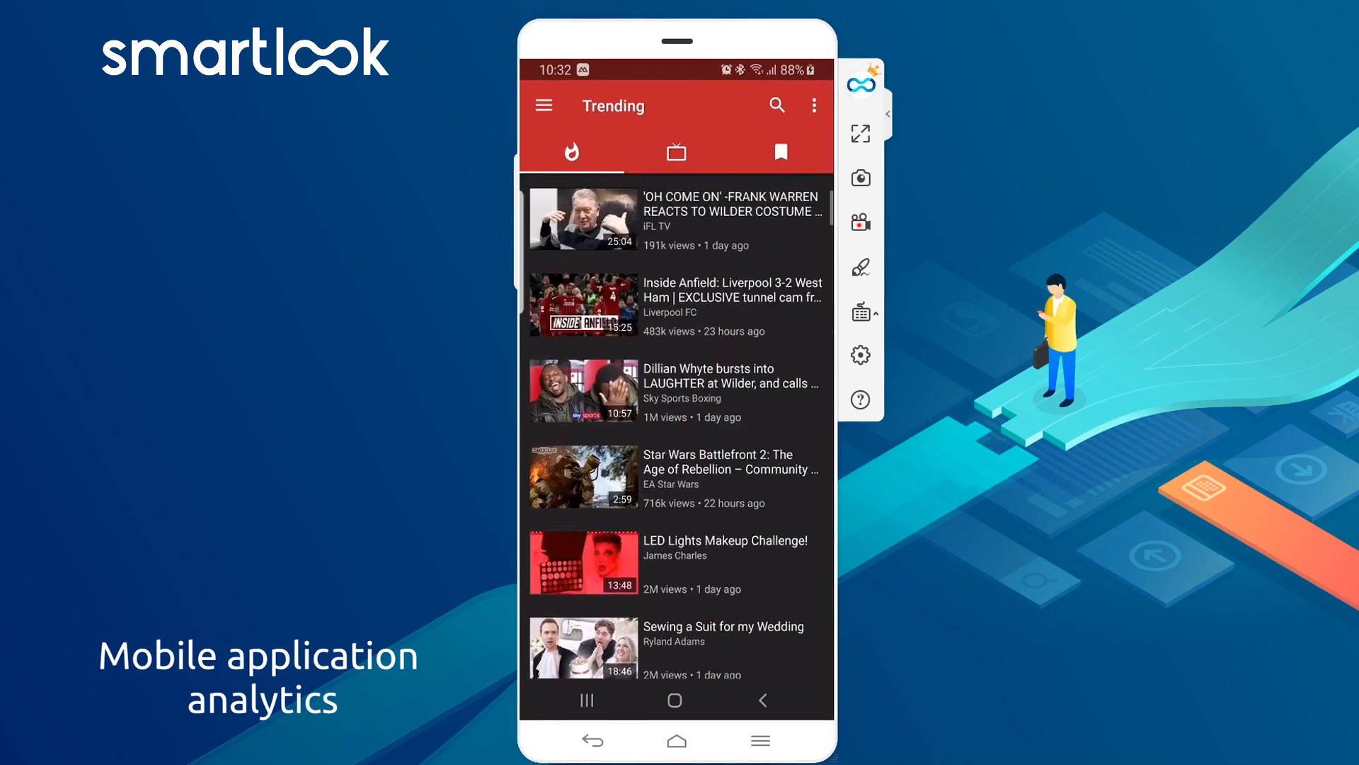
pyautogui.scroll(-3)
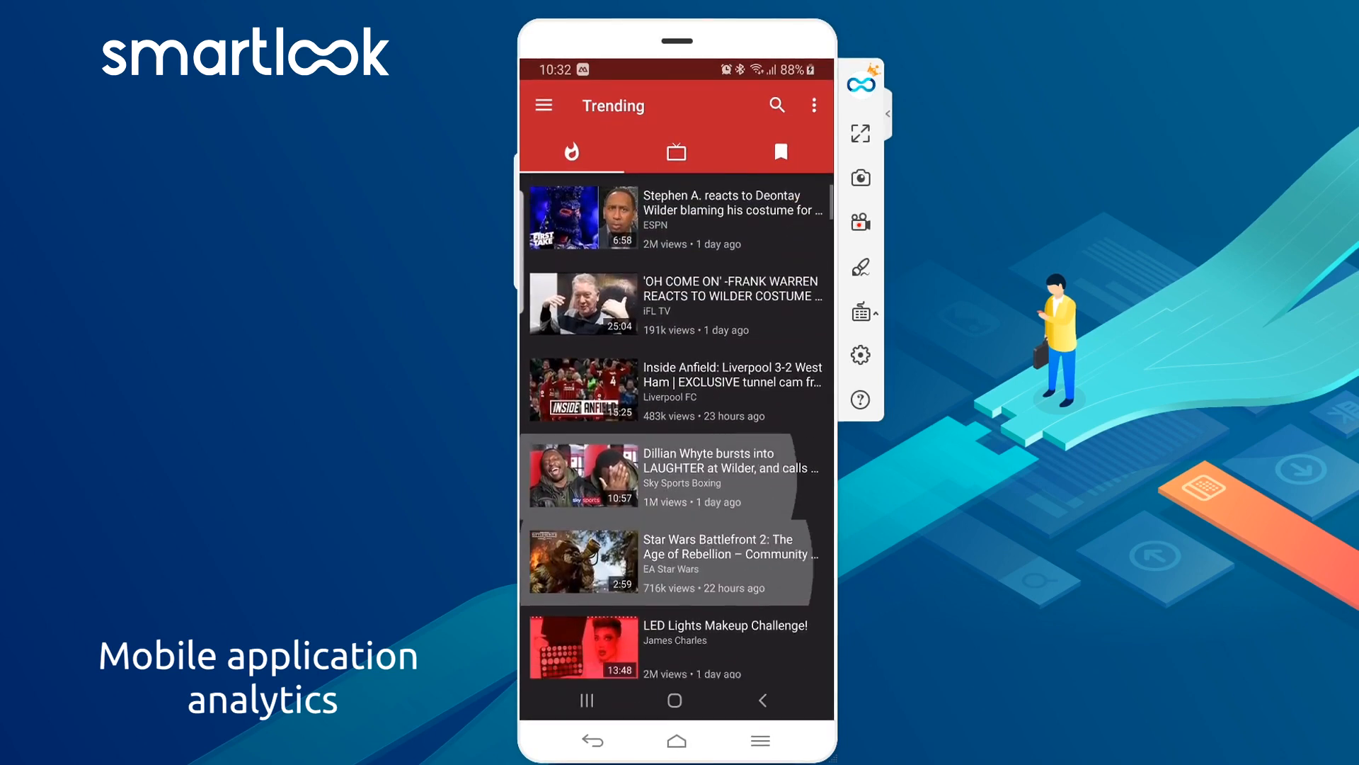
pyautogui.scroll(-3)
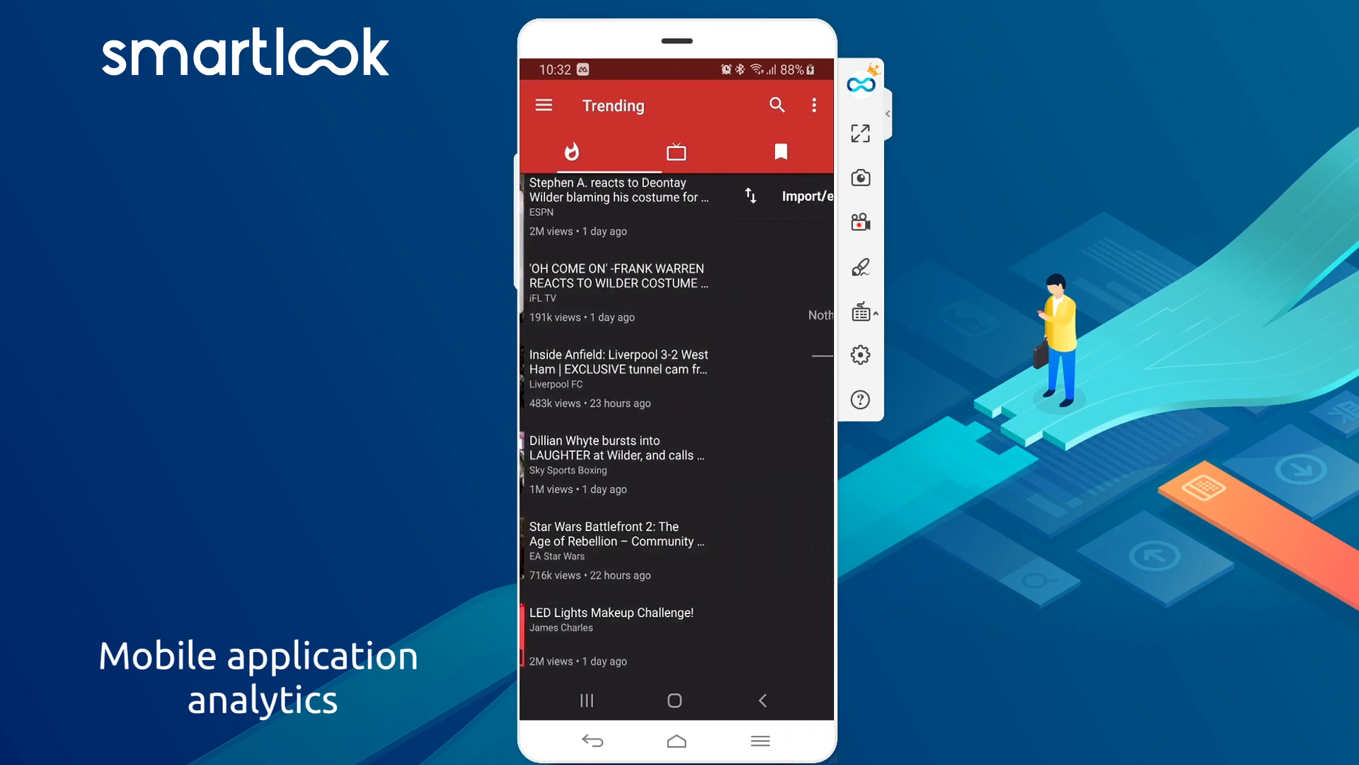
pyautogui.scroll(-3)
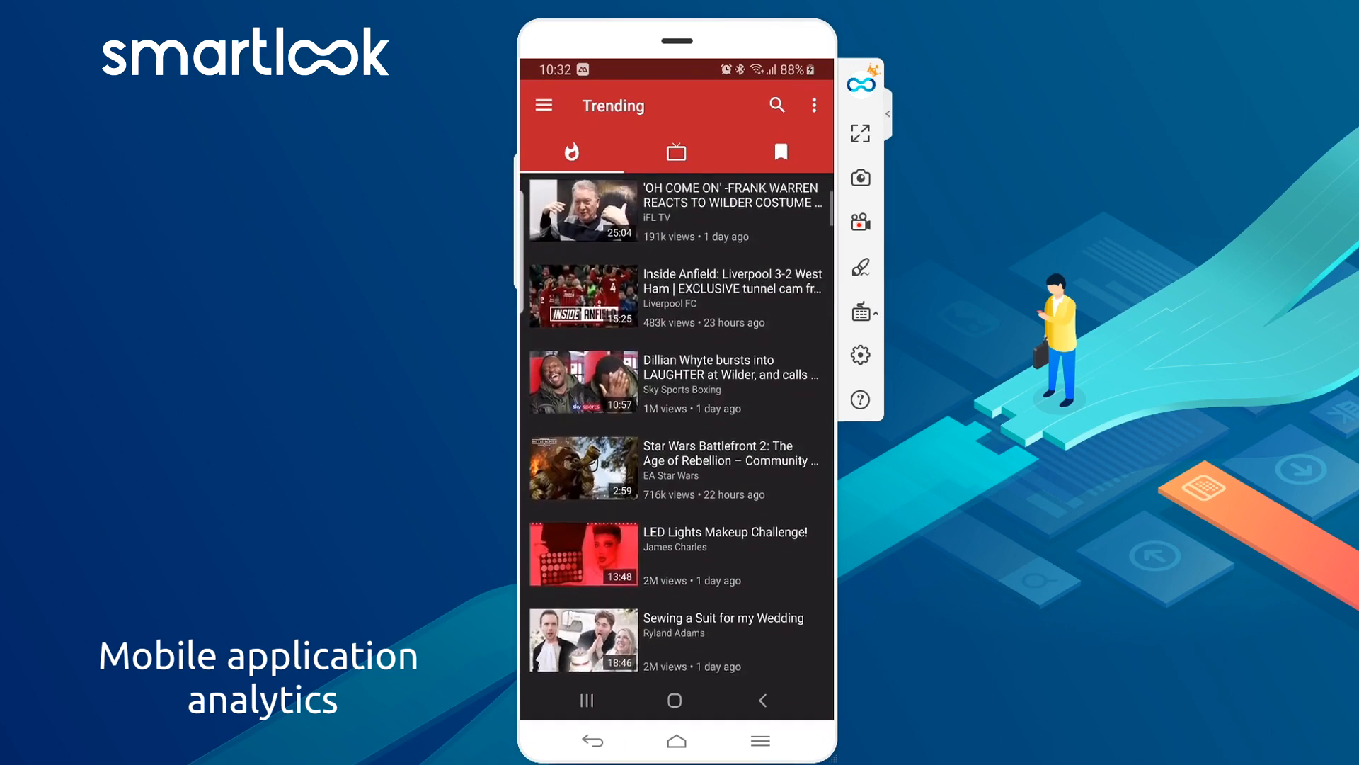
pyautogui.scroll(-3)
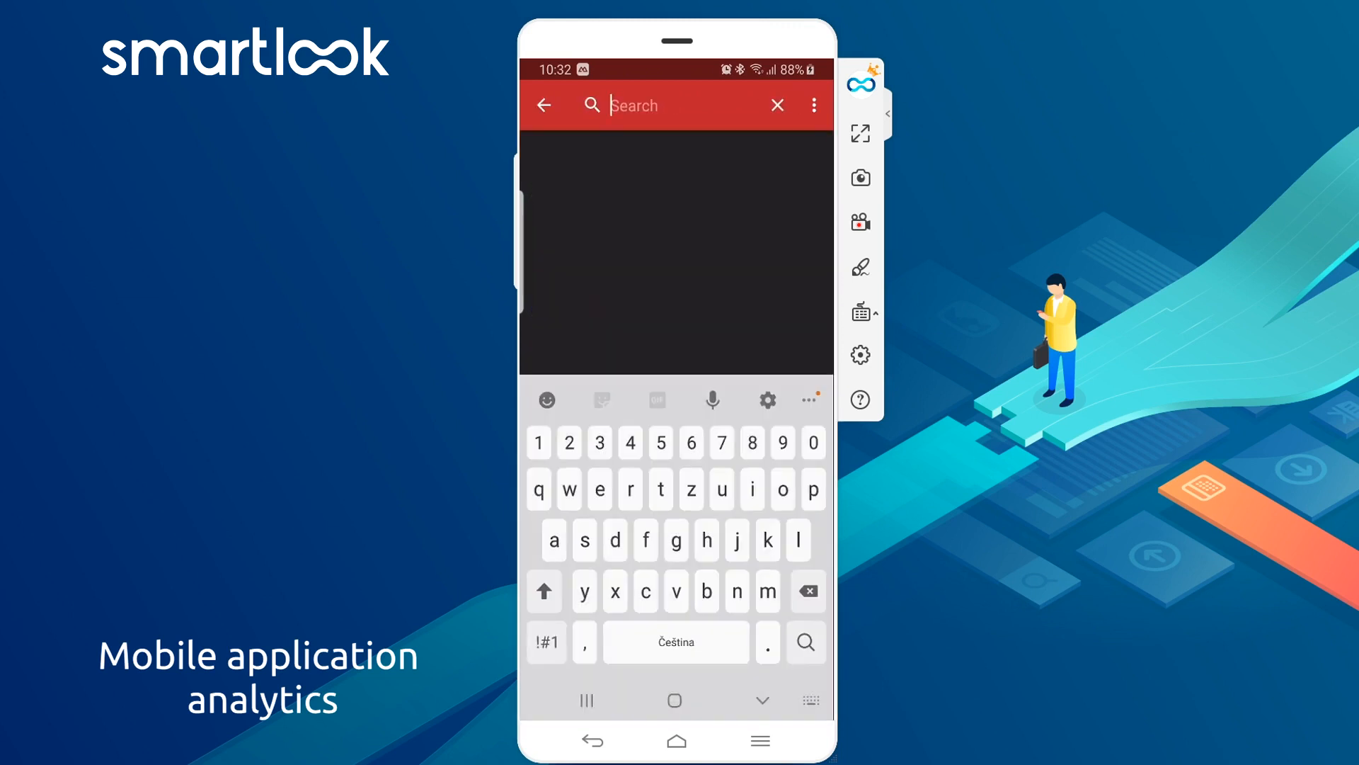
# Search NewPipe for 'maverick super bowl' and scroll the trailer results.
pyautogui.write('mav')
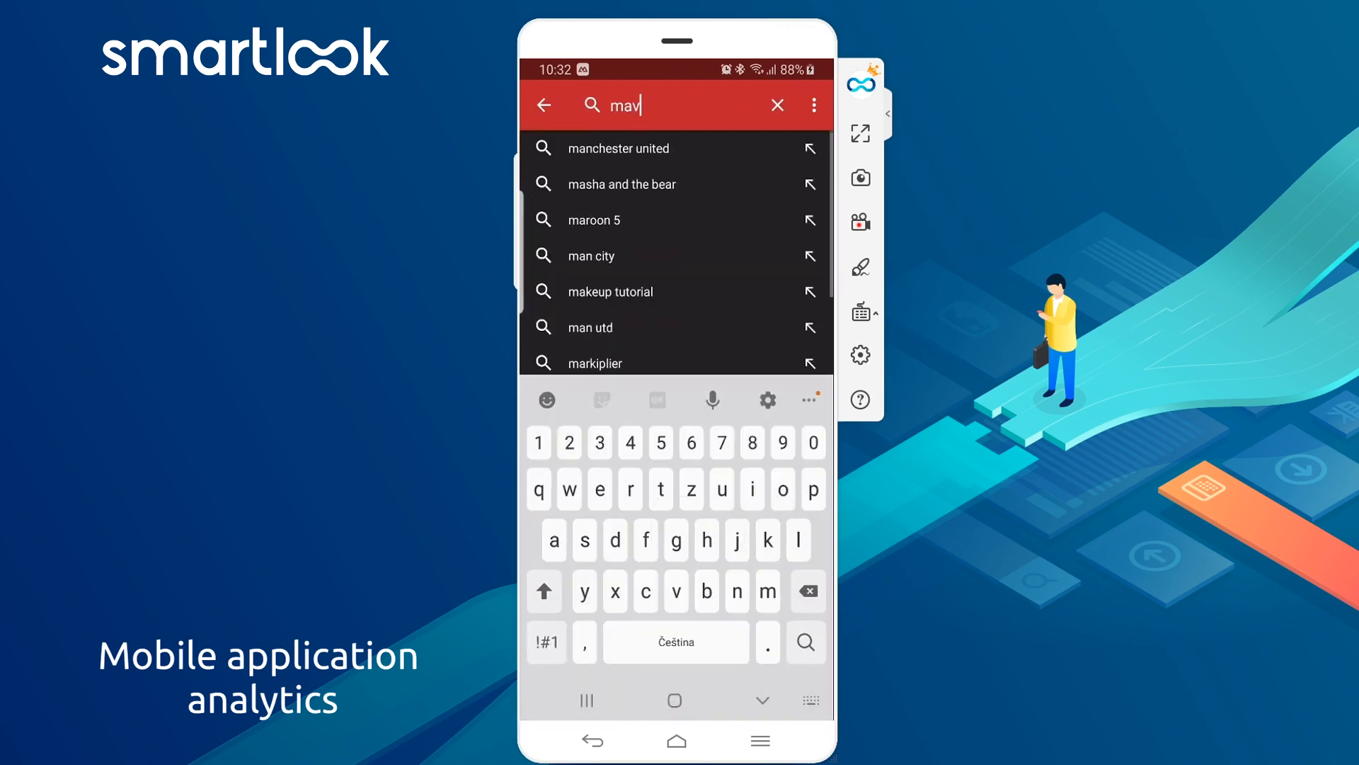
pyautogui.write('erick su')
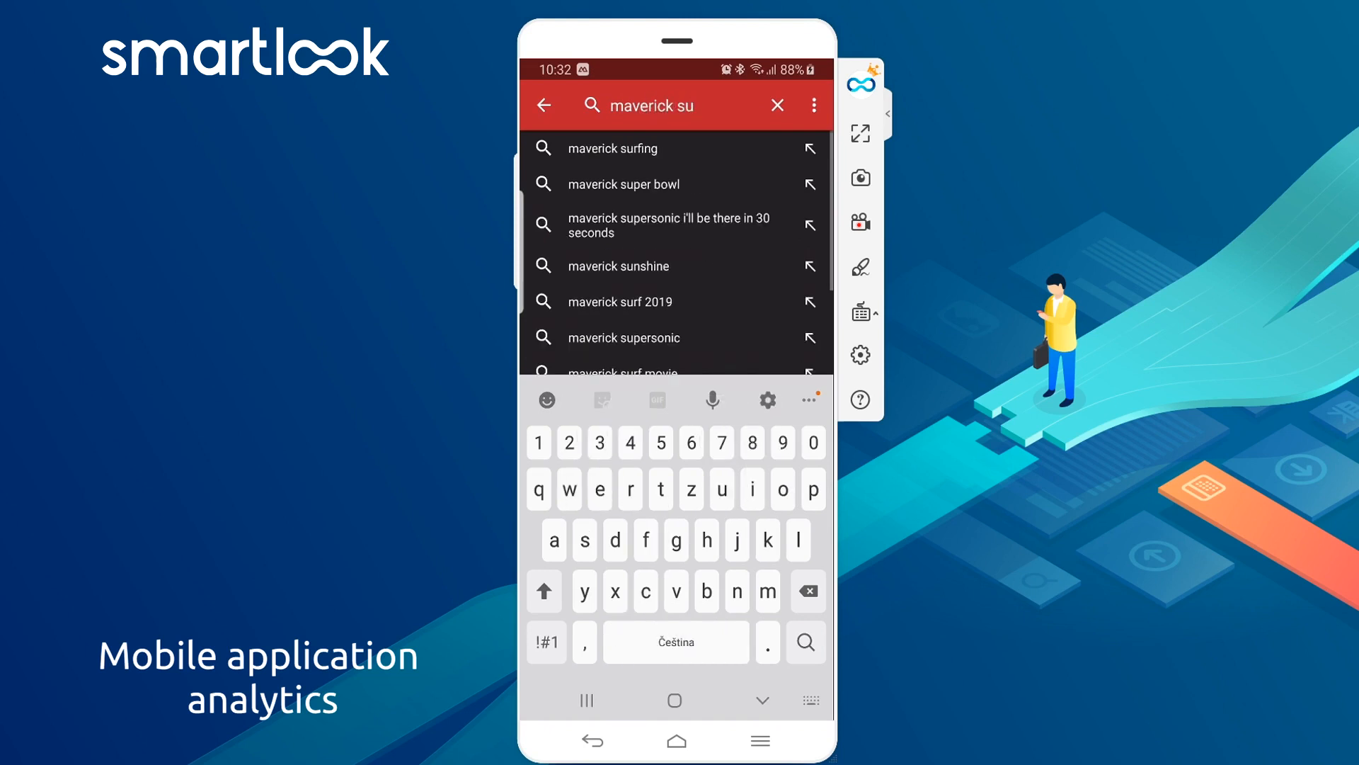
pyautogui.click(622, 184)
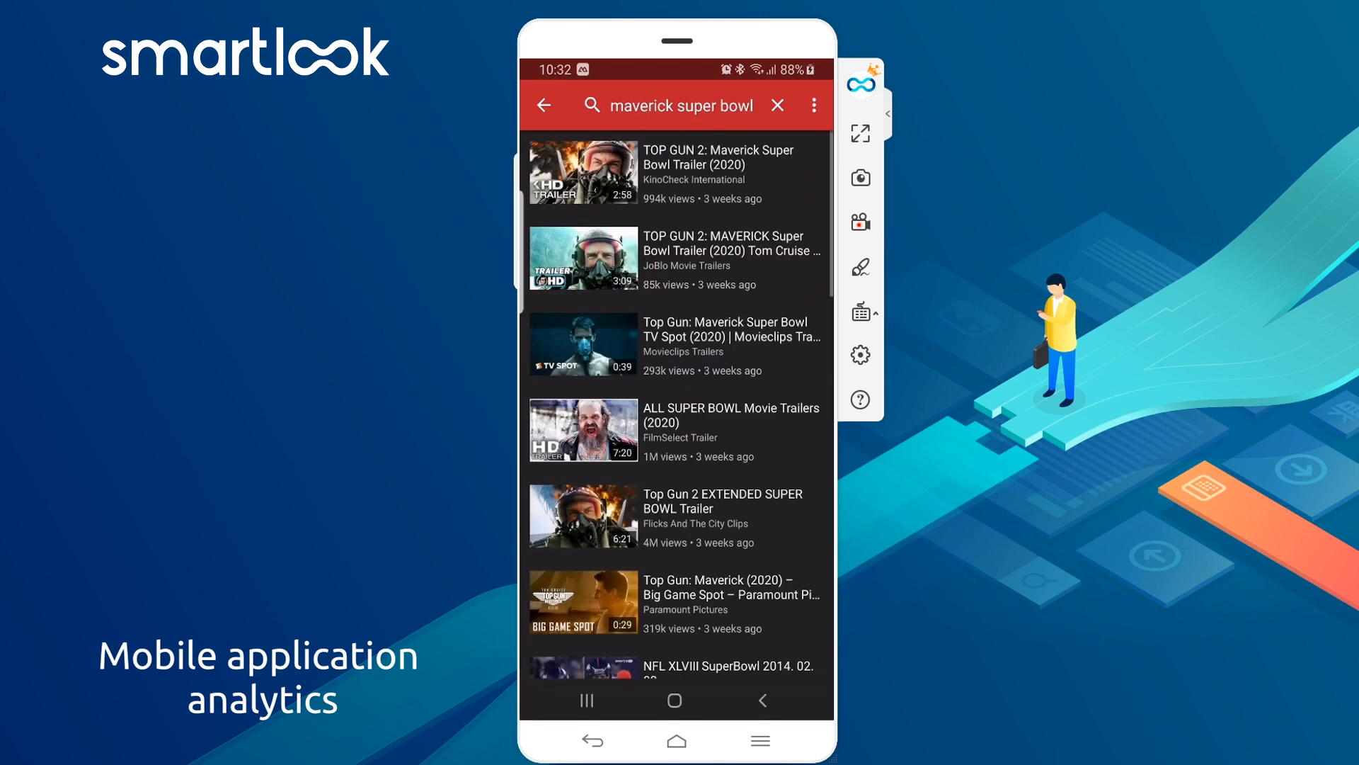
pyautogui.scroll(-3)
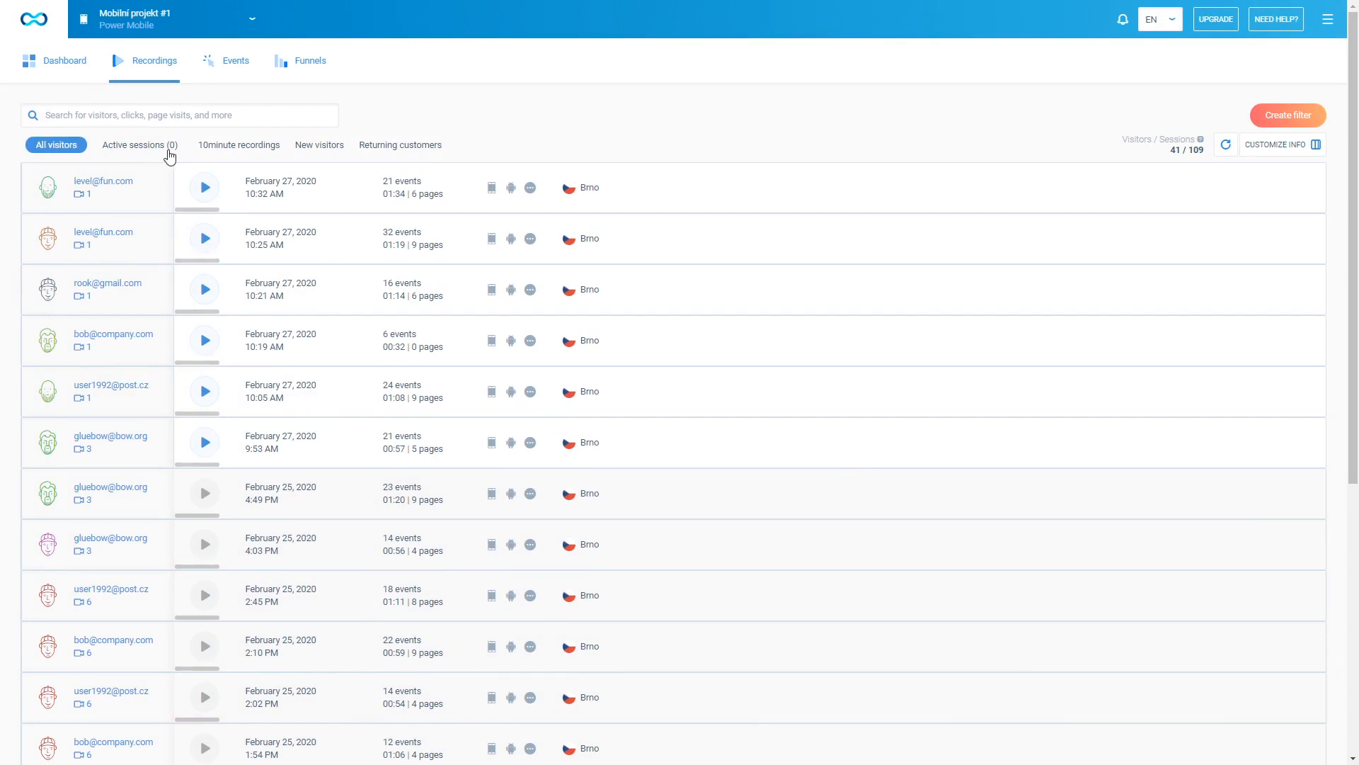
# Play the February 27, 10:32 AM session replay and jump between its tap events.
pyautogui.click(204, 187)
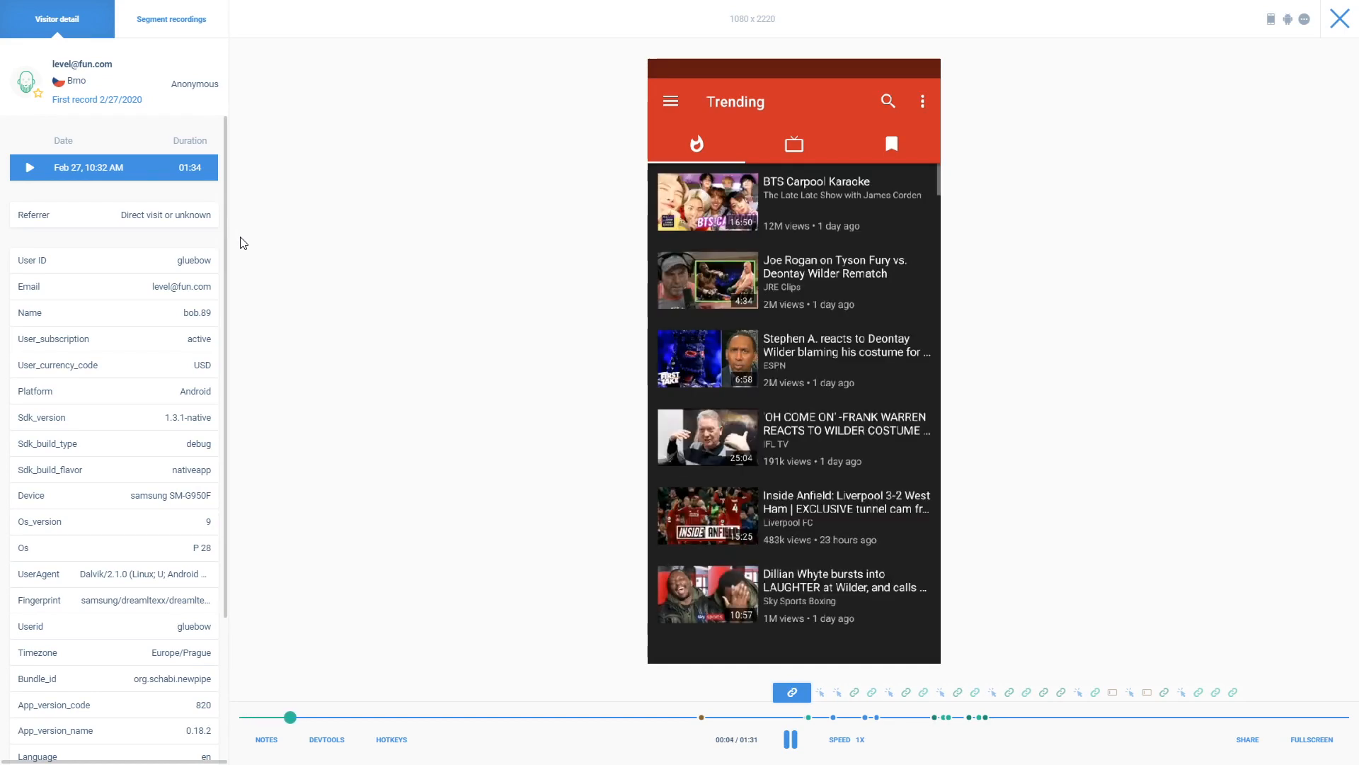
pyautogui.click(671, 102)
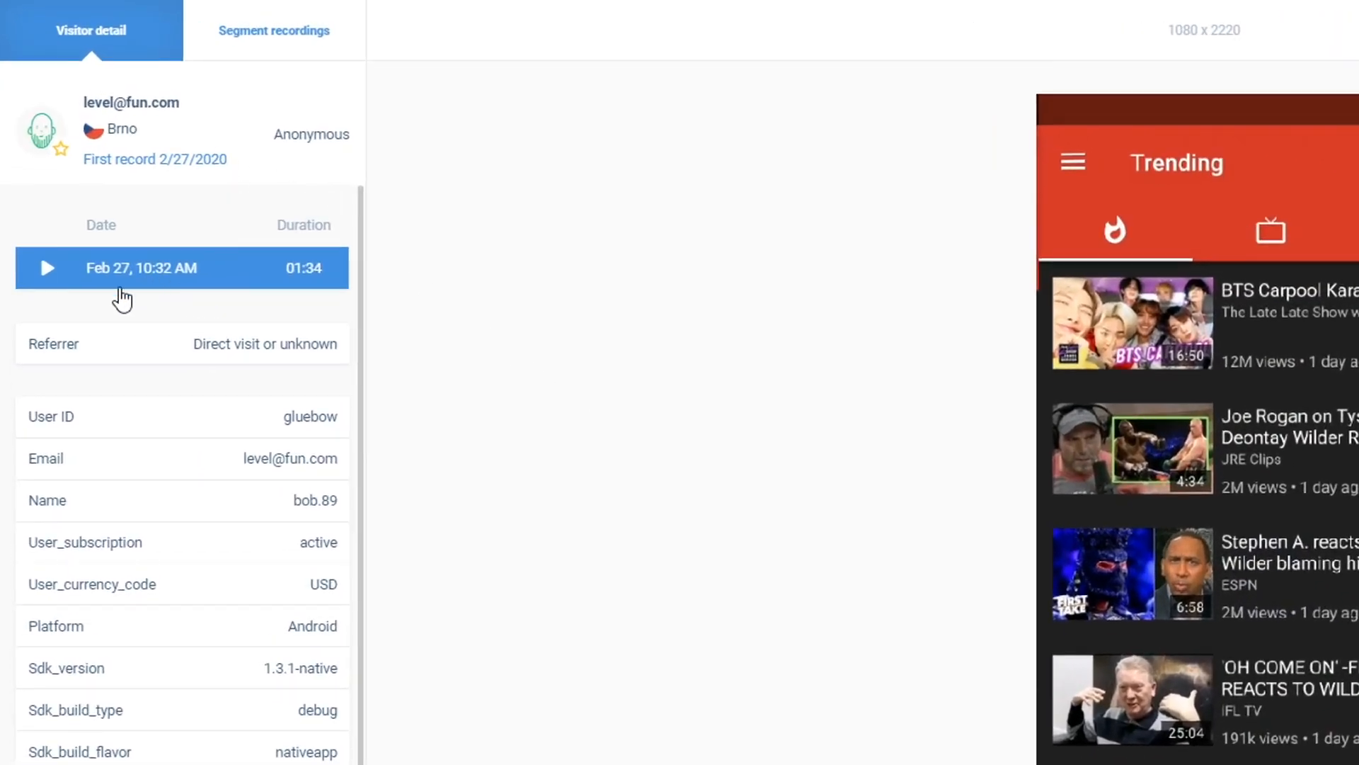
pyautogui.scroll(-3)
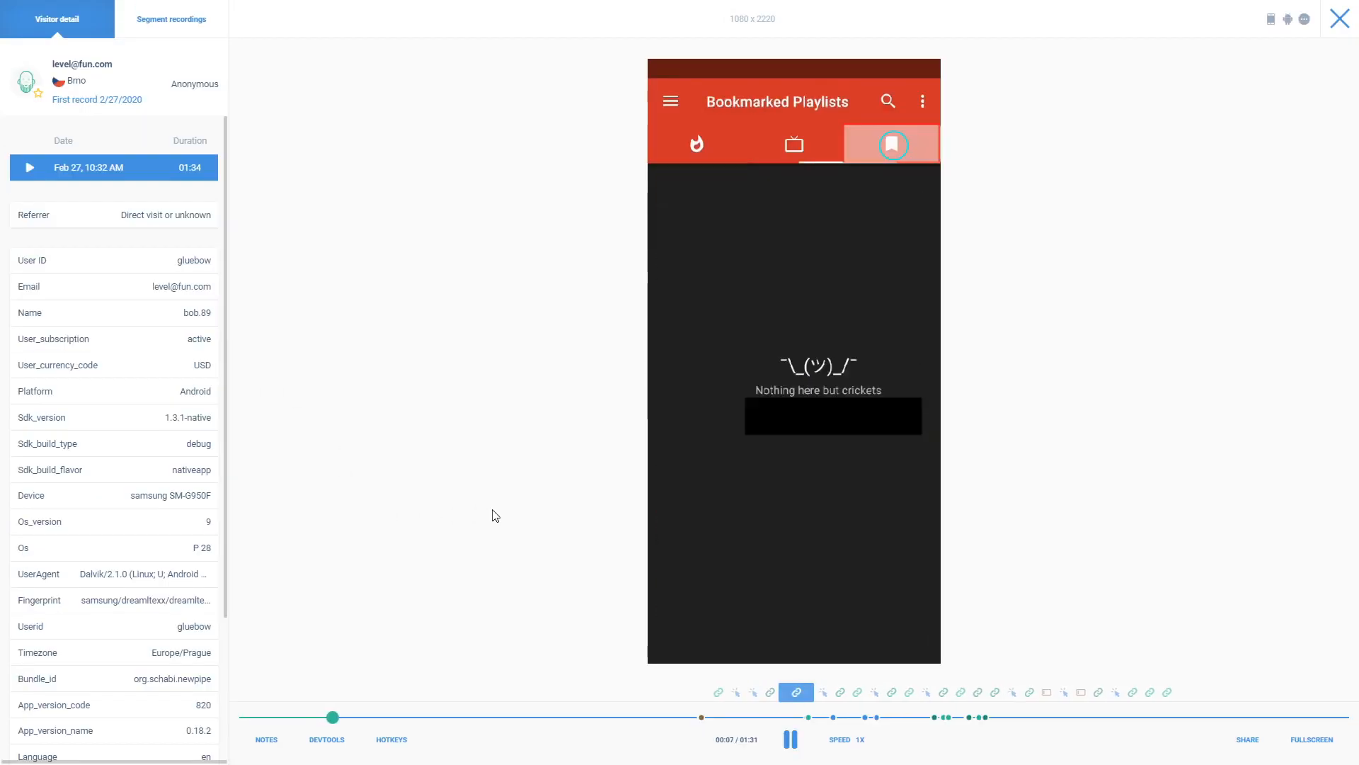
pyautogui.click(792, 144)
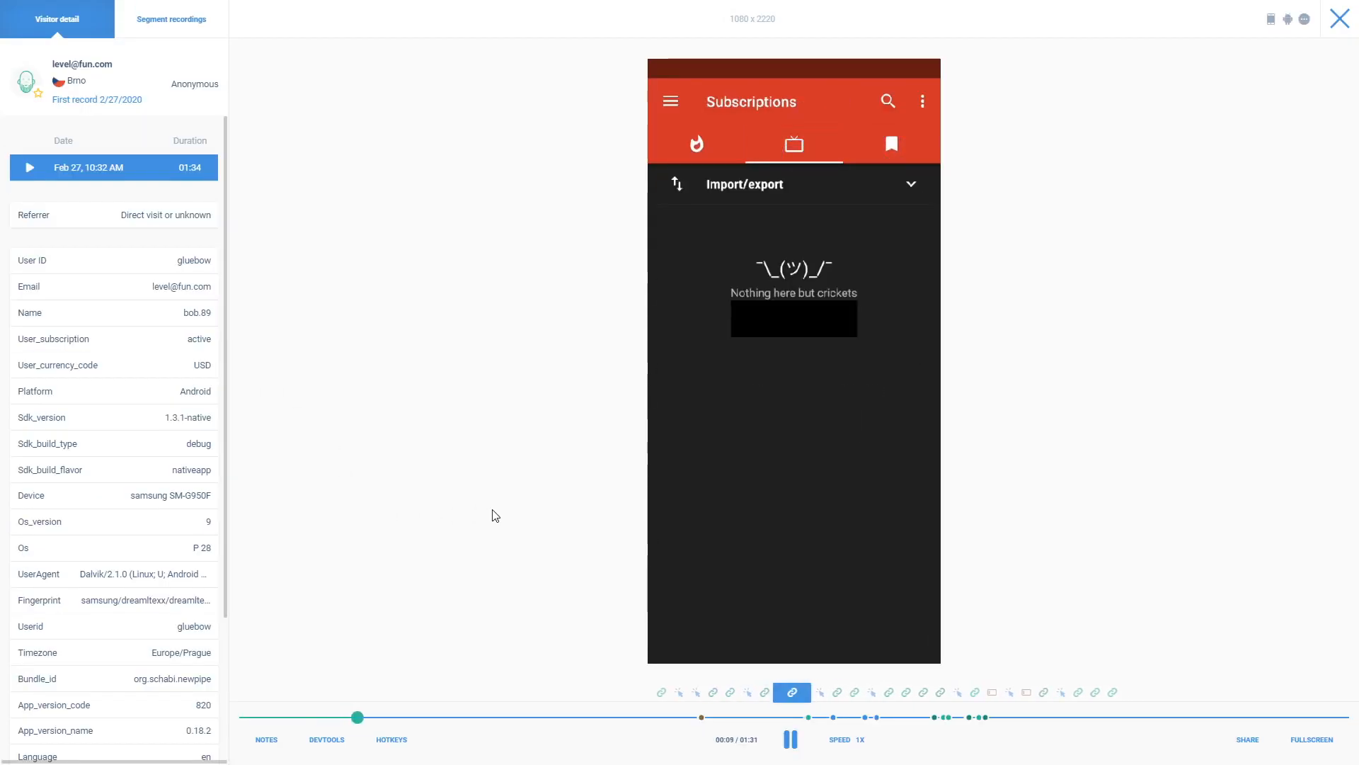
pyautogui.click(891, 144)
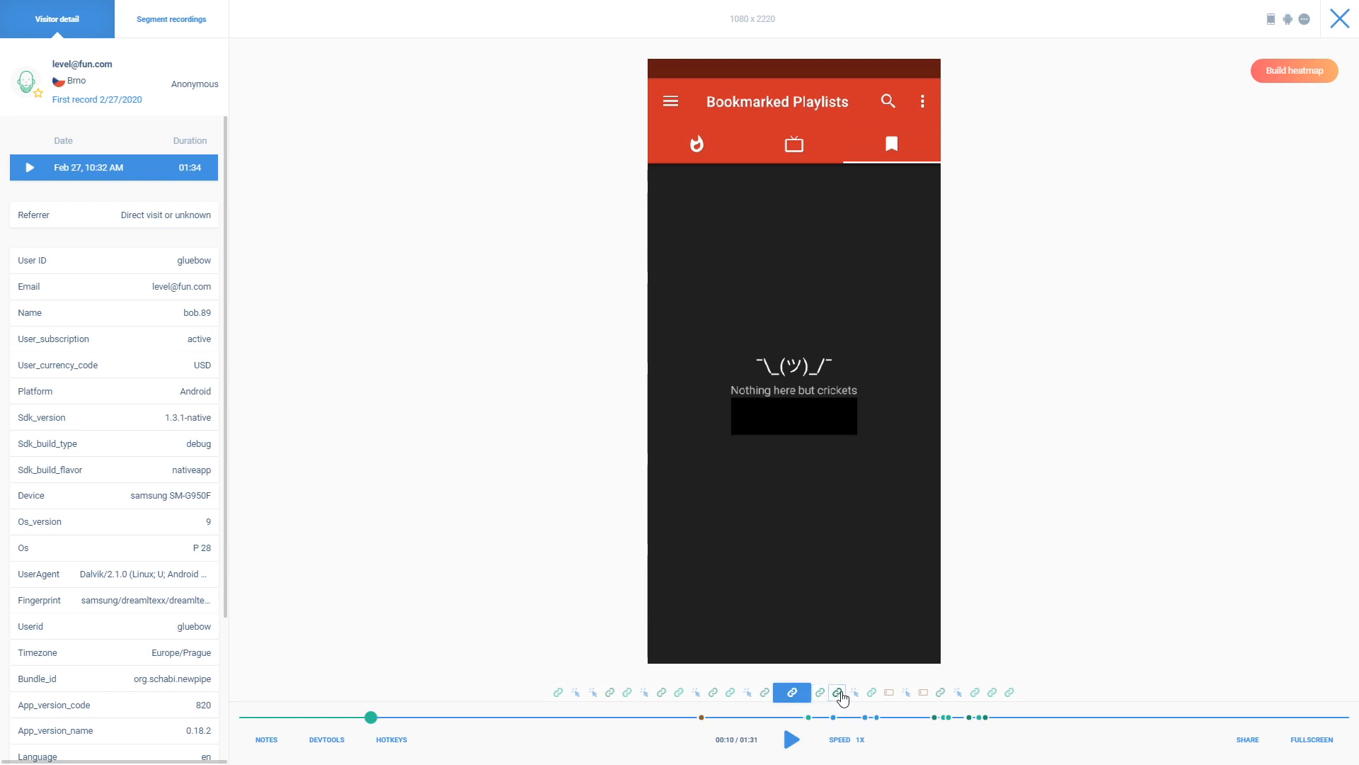
pyautogui.click(838, 692)
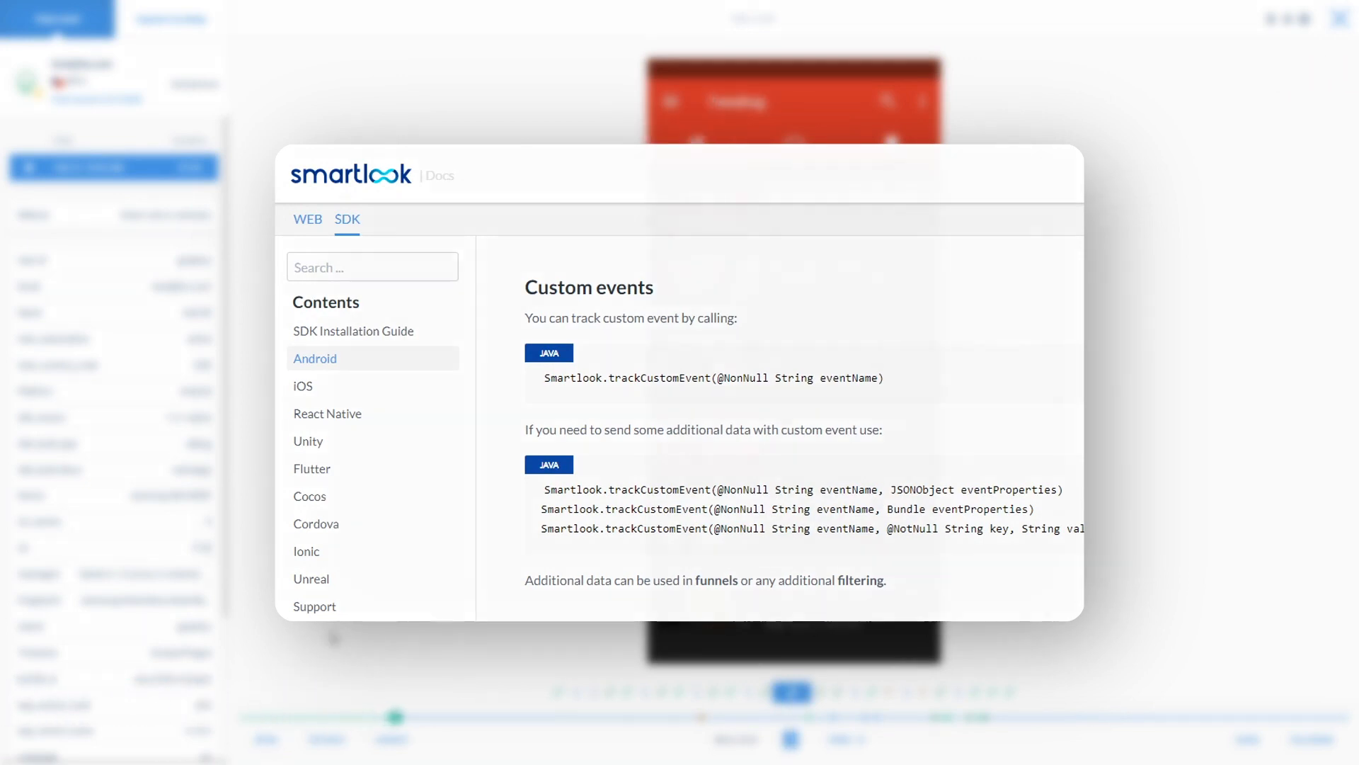
# Build a tap heatmap over the replayed NewPipe Trending screen.
pyautogui.click(1342, 17)
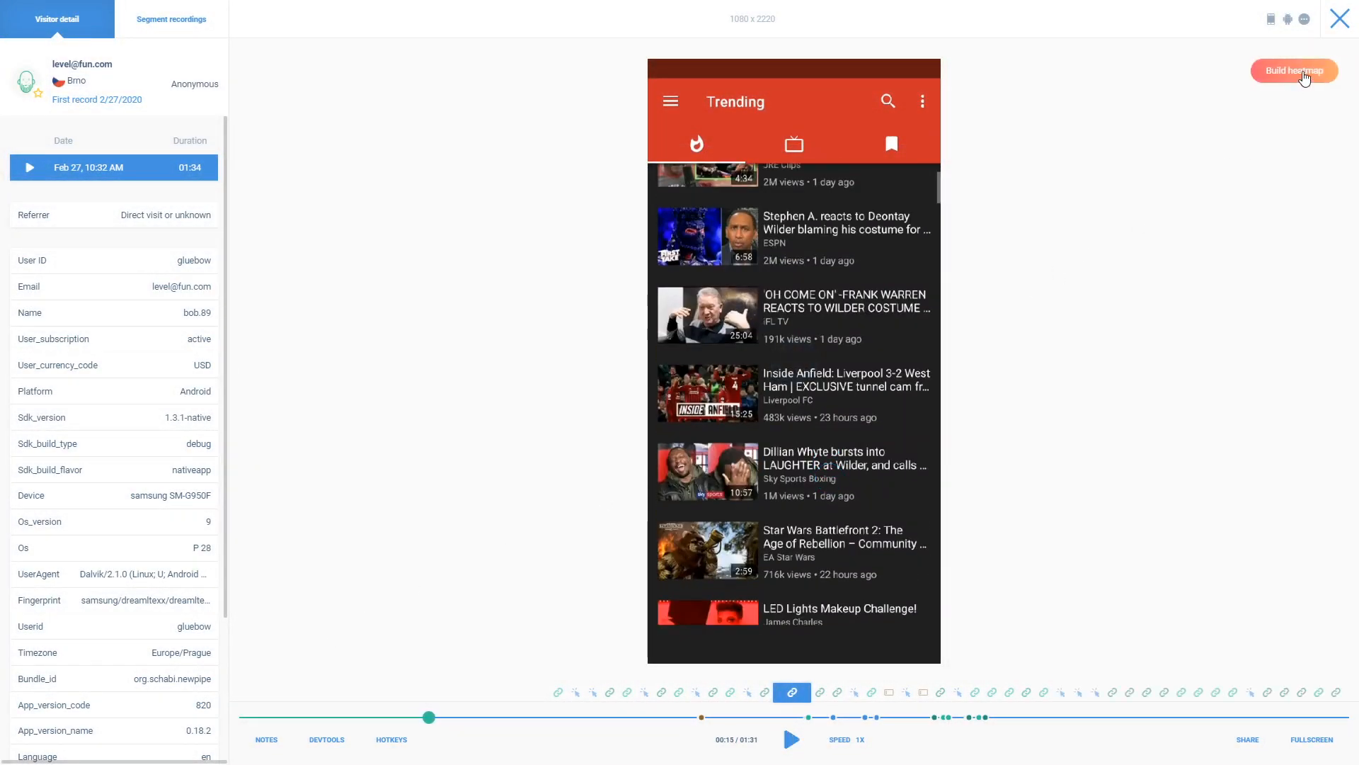
pyautogui.click(1294, 70)
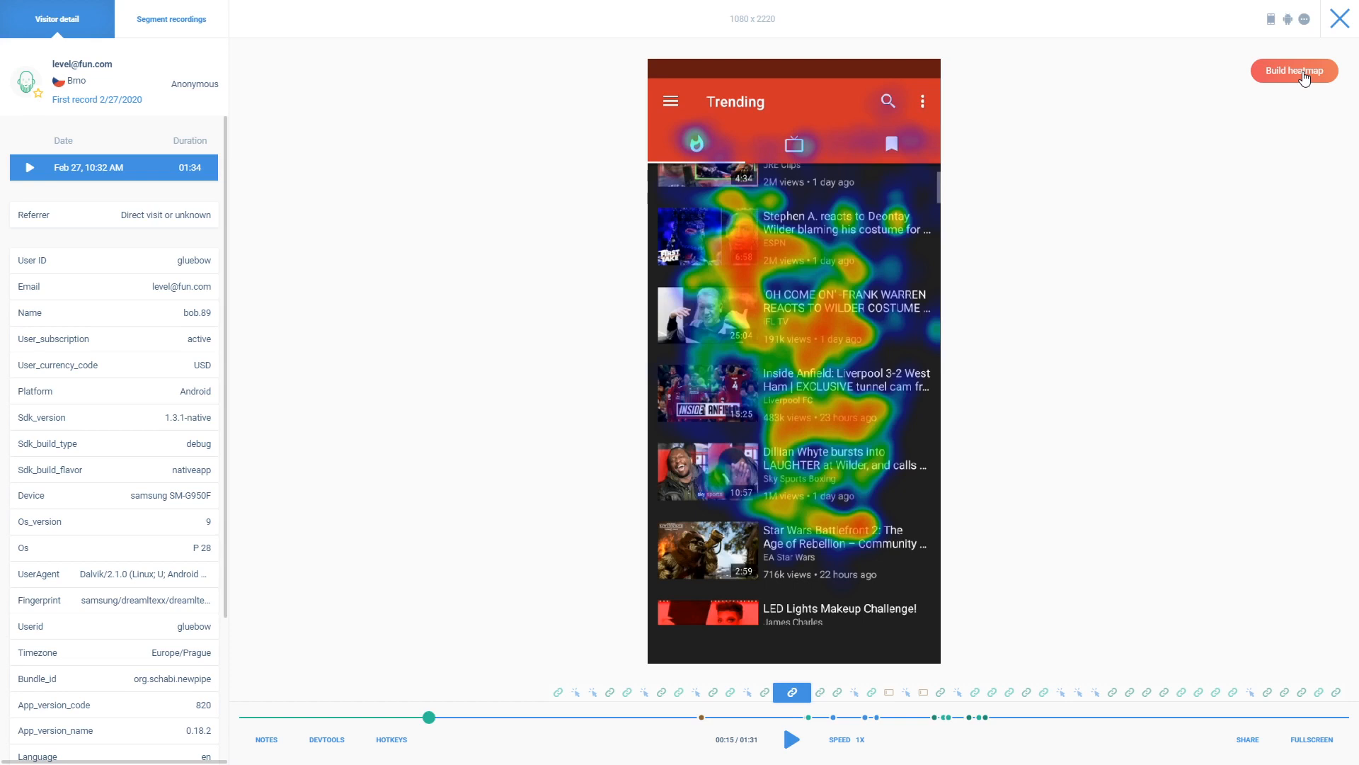
pyautogui.moveTo(266, 739)
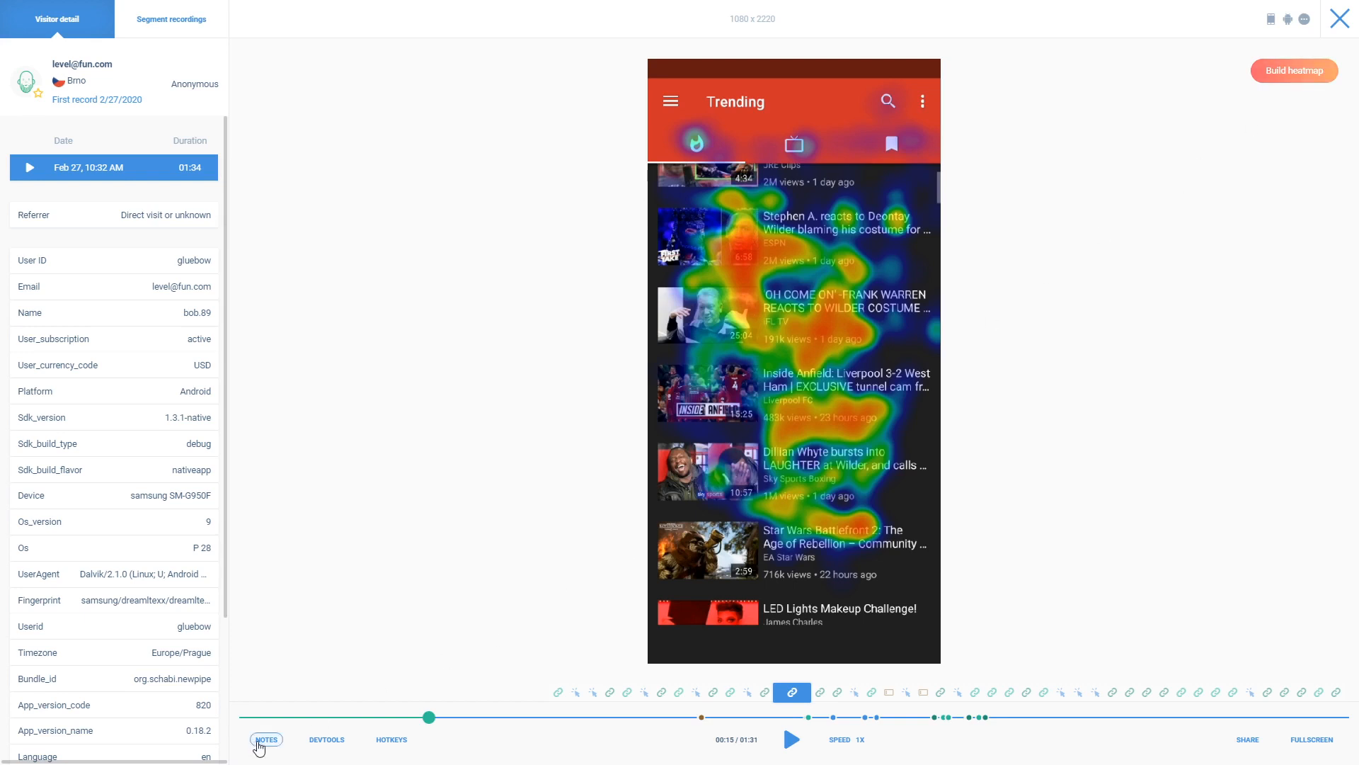
pyautogui.click(266, 738)
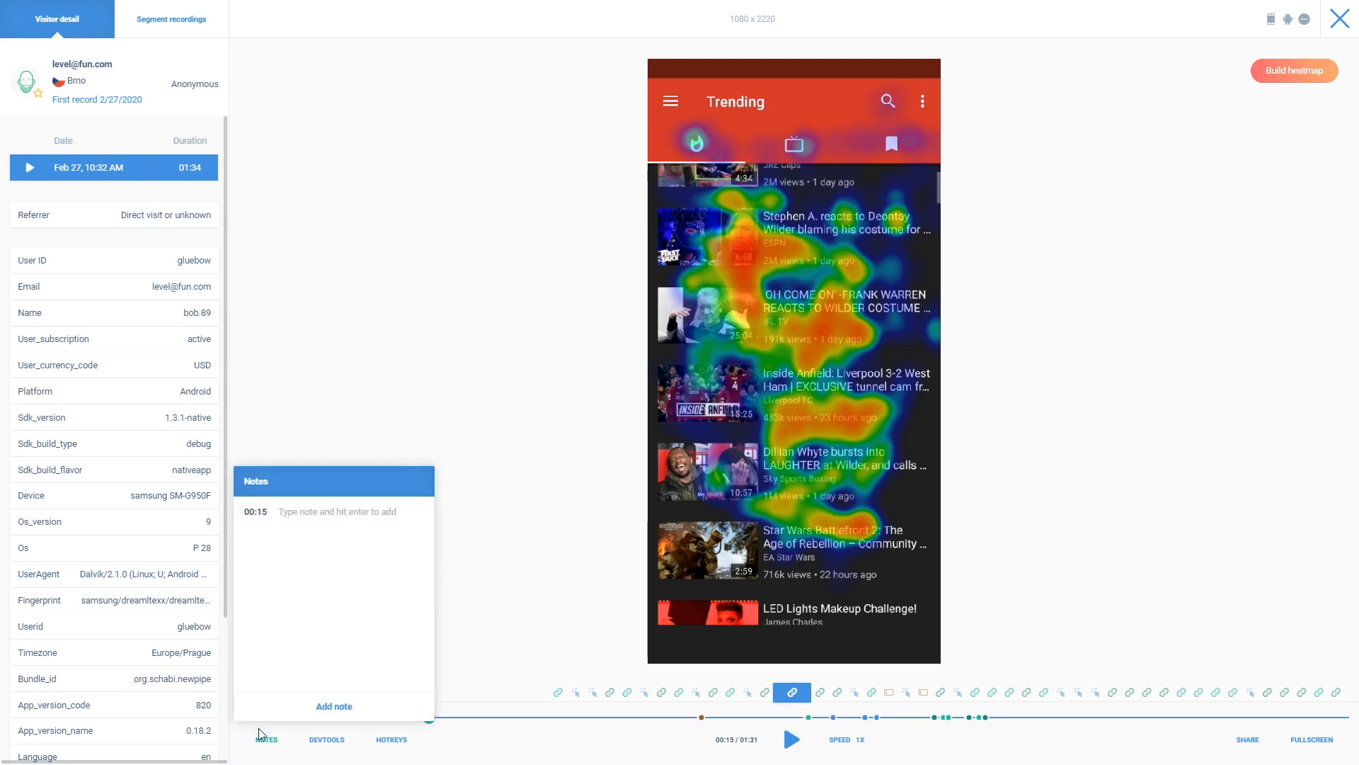
pyautogui.write('Note for dev team')
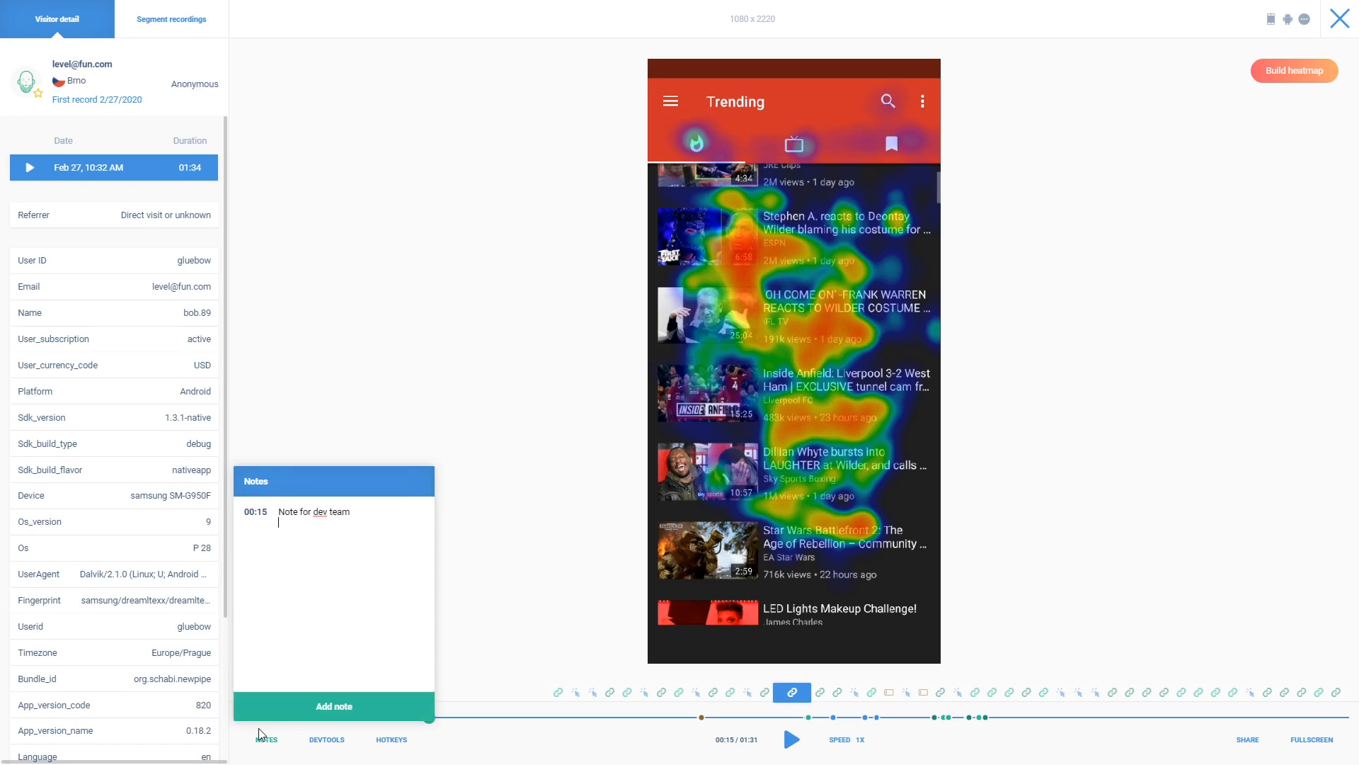
pyautogui.click(790, 738)
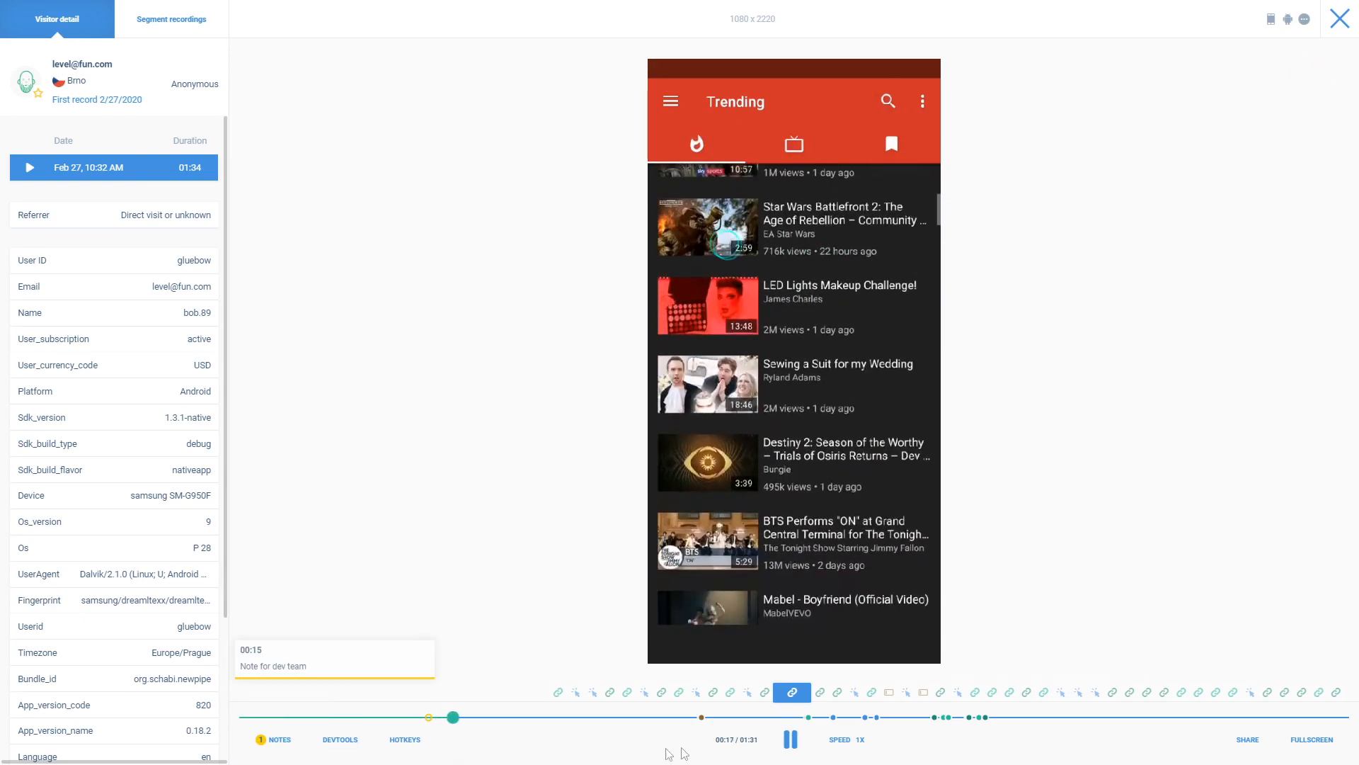
pyautogui.click(1247, 739)
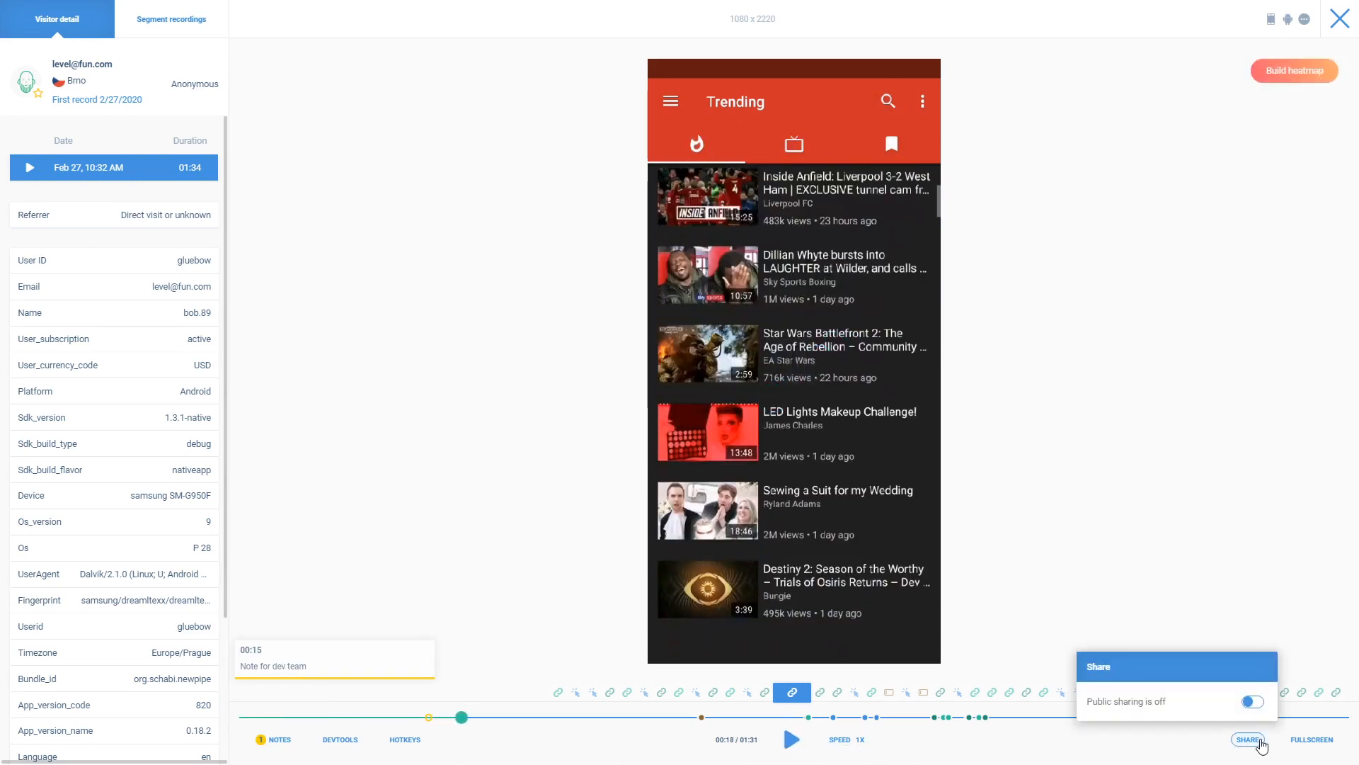
pyautogui.click(1251, 702)
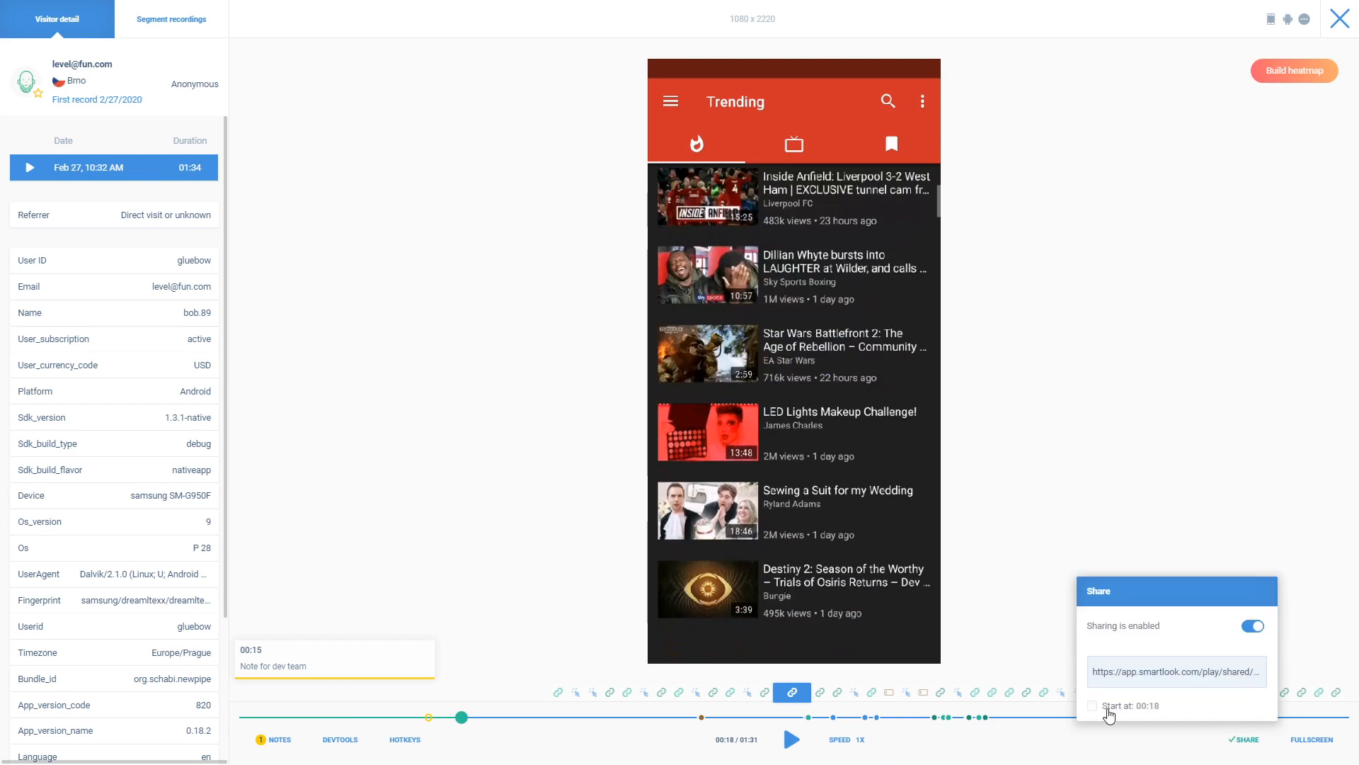
pyautogui.click(1091, 706)
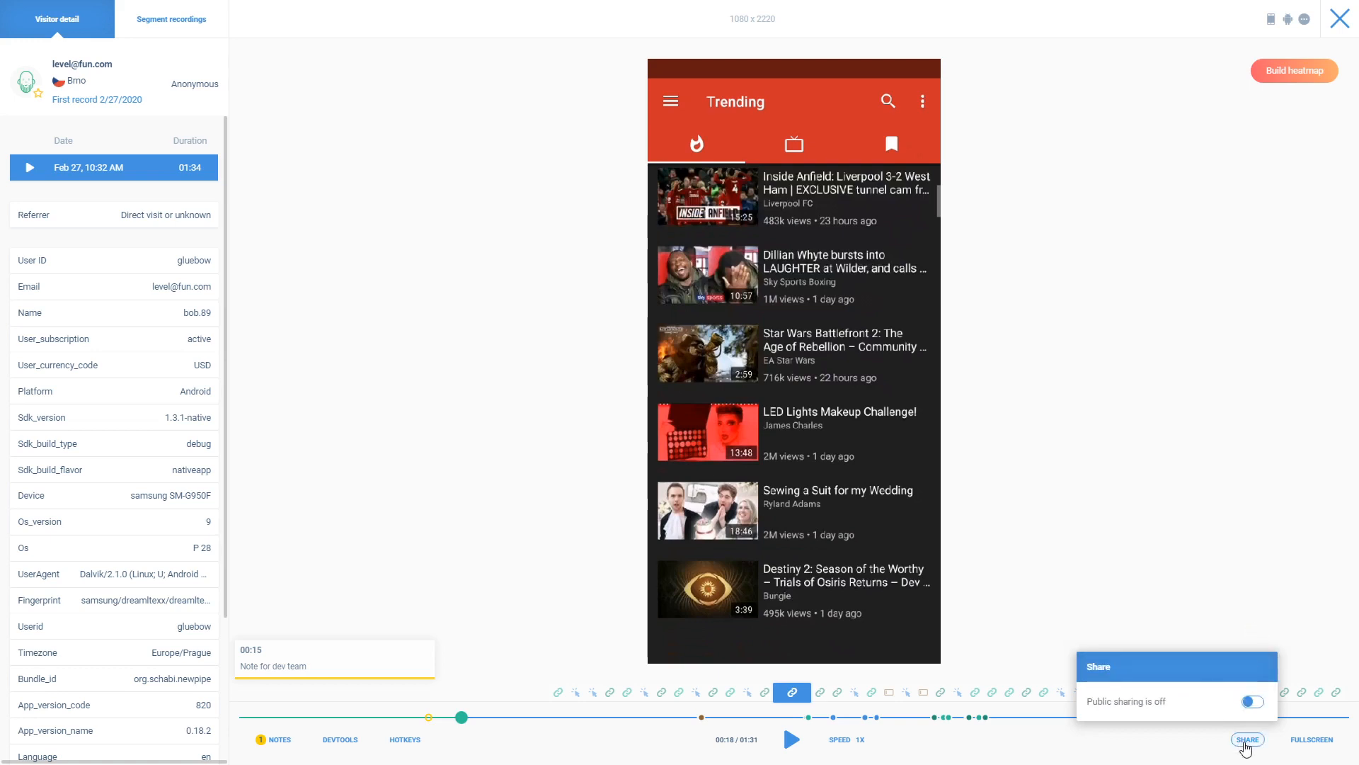
pyautogui.click(279, 739)
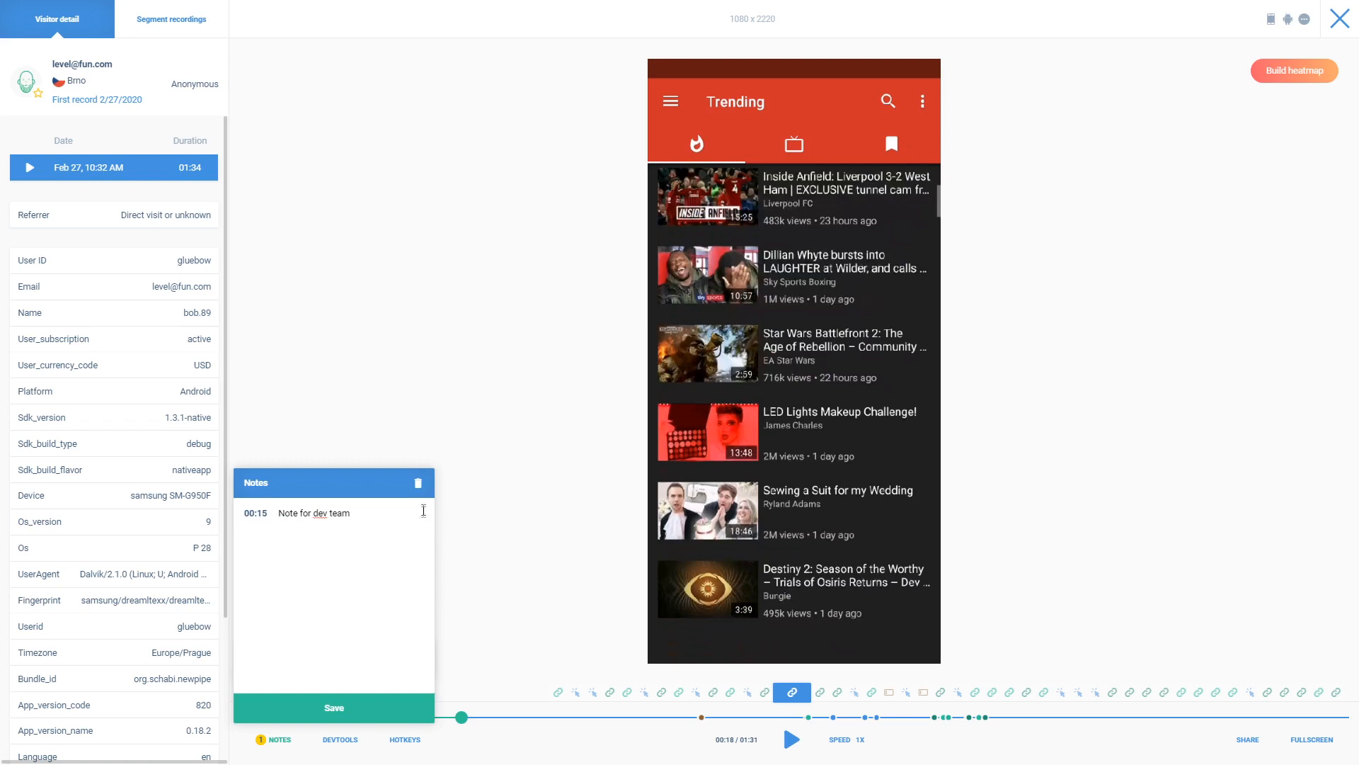
pyautogui.click(273, 739)
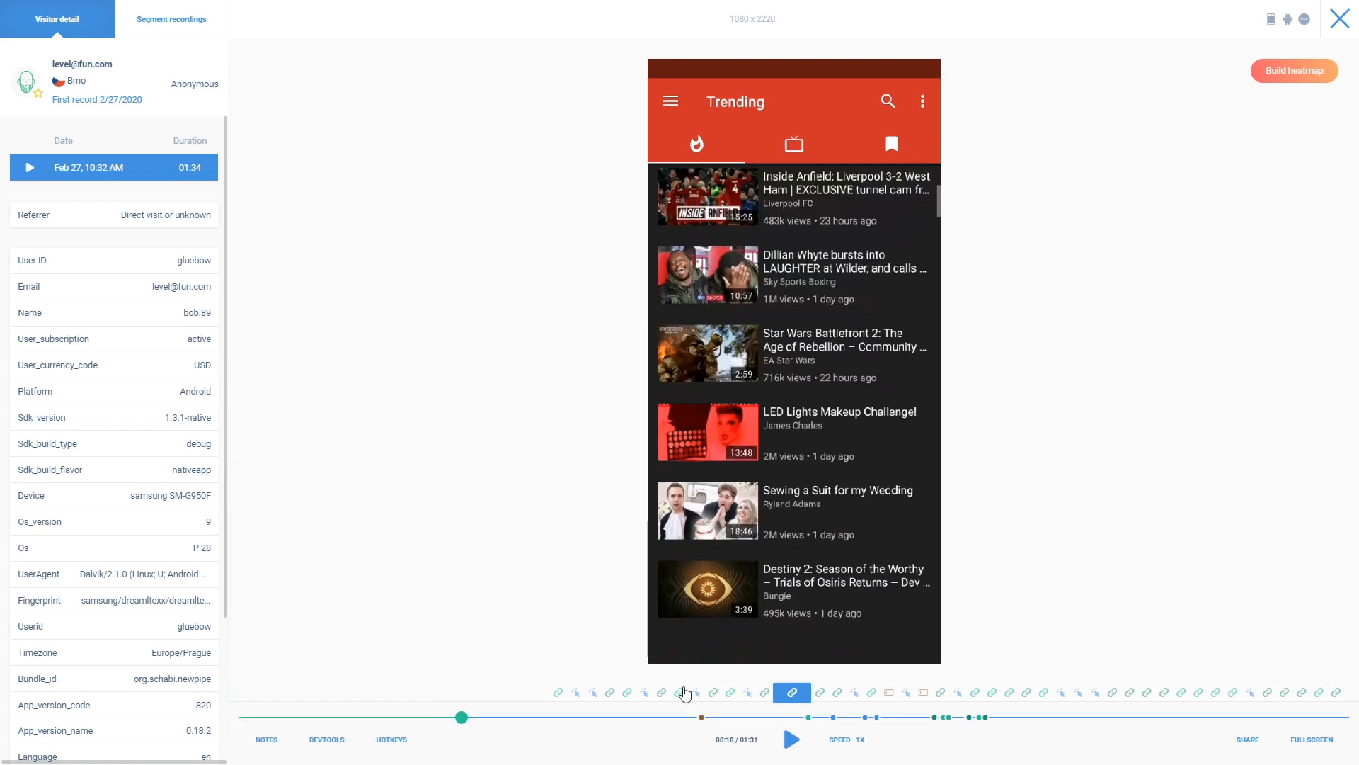
# Resume the replay onto the Top Gun video page and browse the speed choices.
pyautogui.click(790, 738)
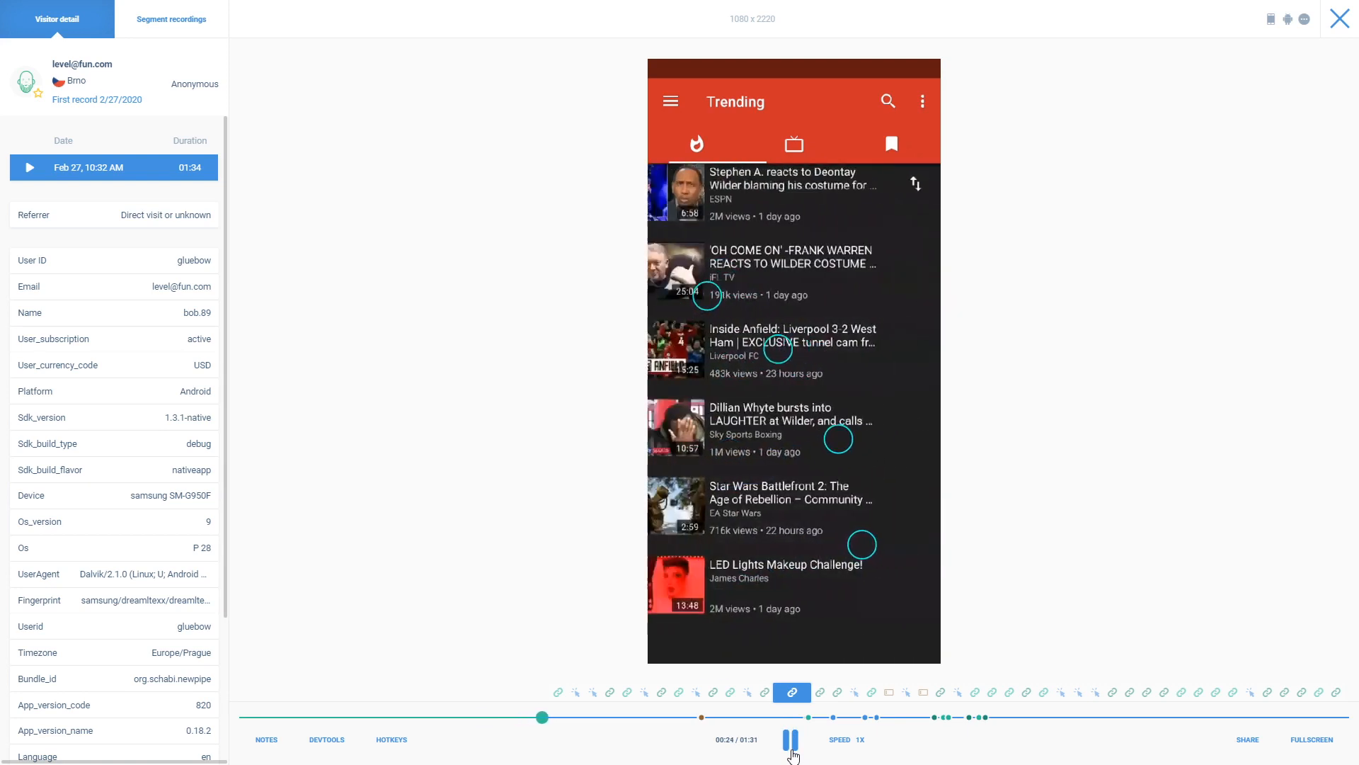
pyautogui.scroll(-3)
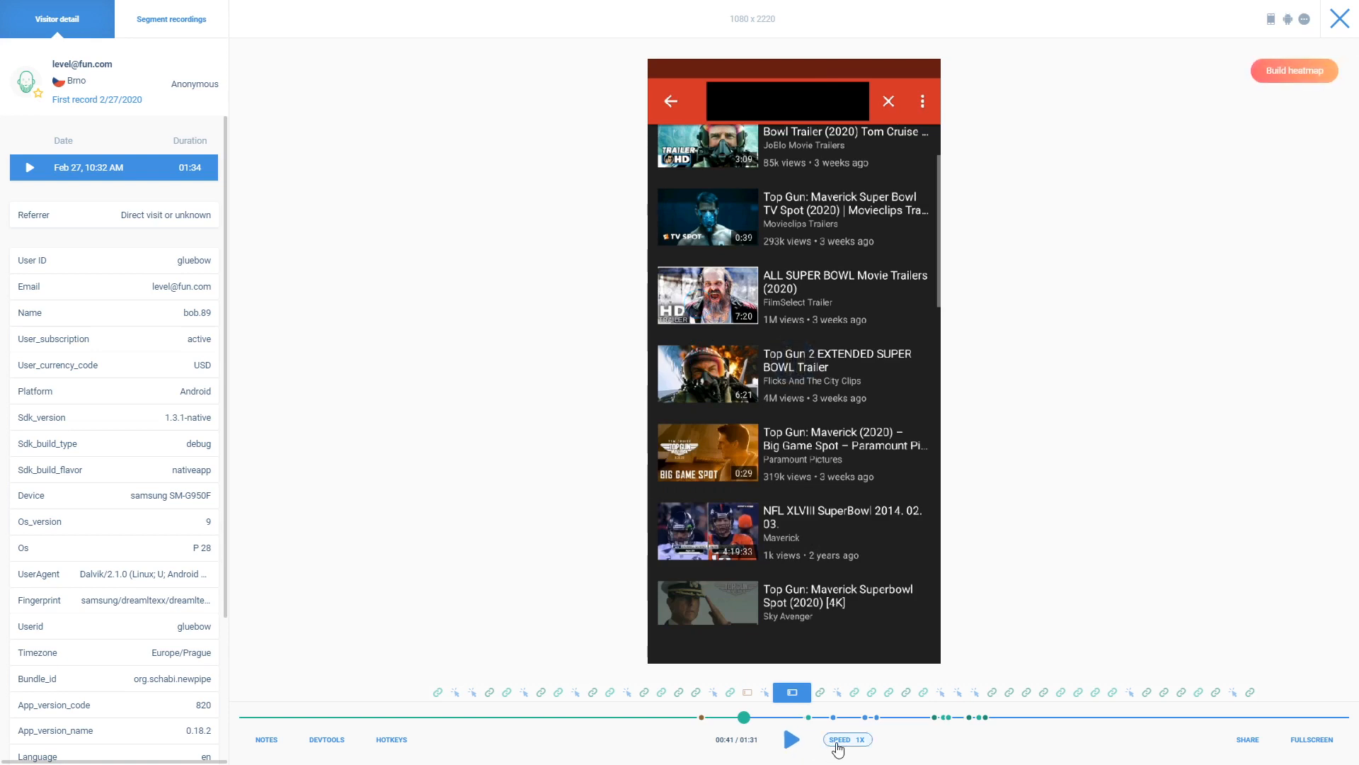
pyautogui.click(846, 739)
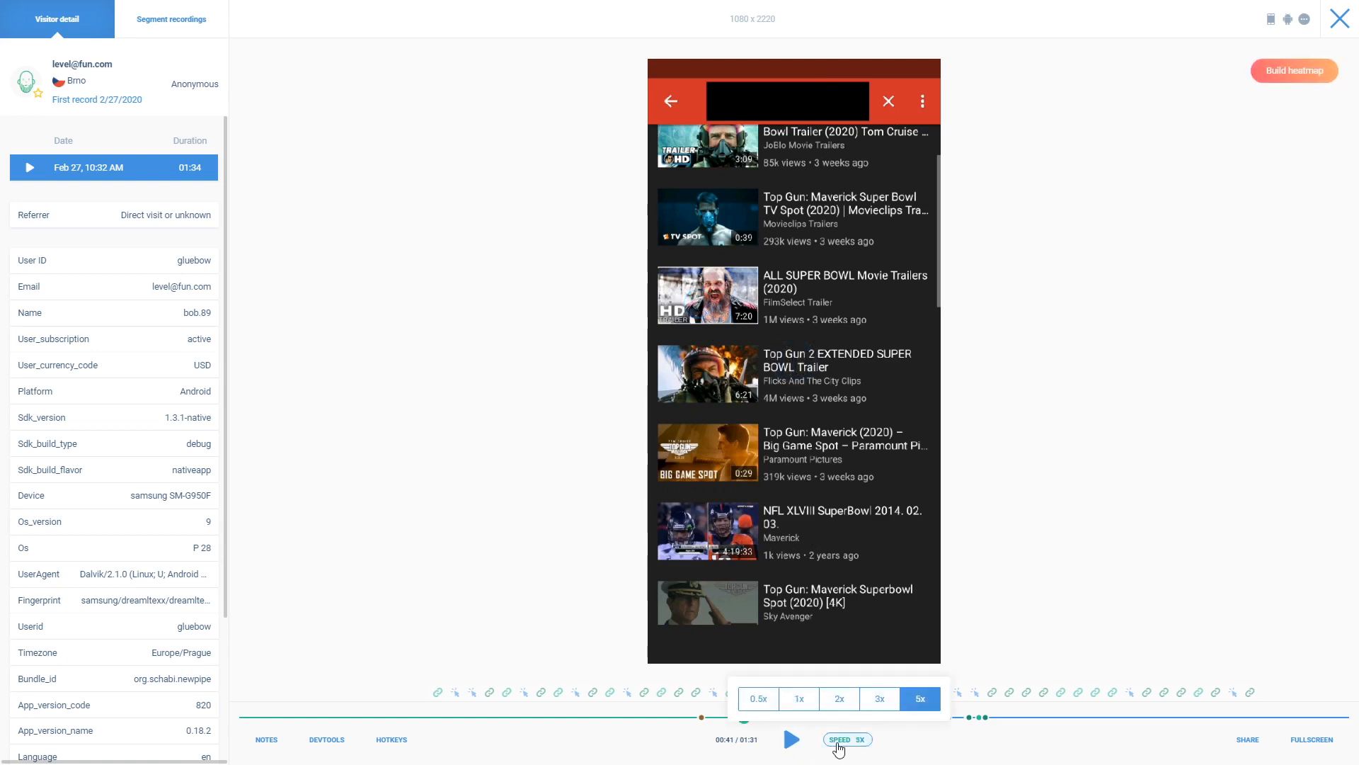
pyautogui.click(799, 699)
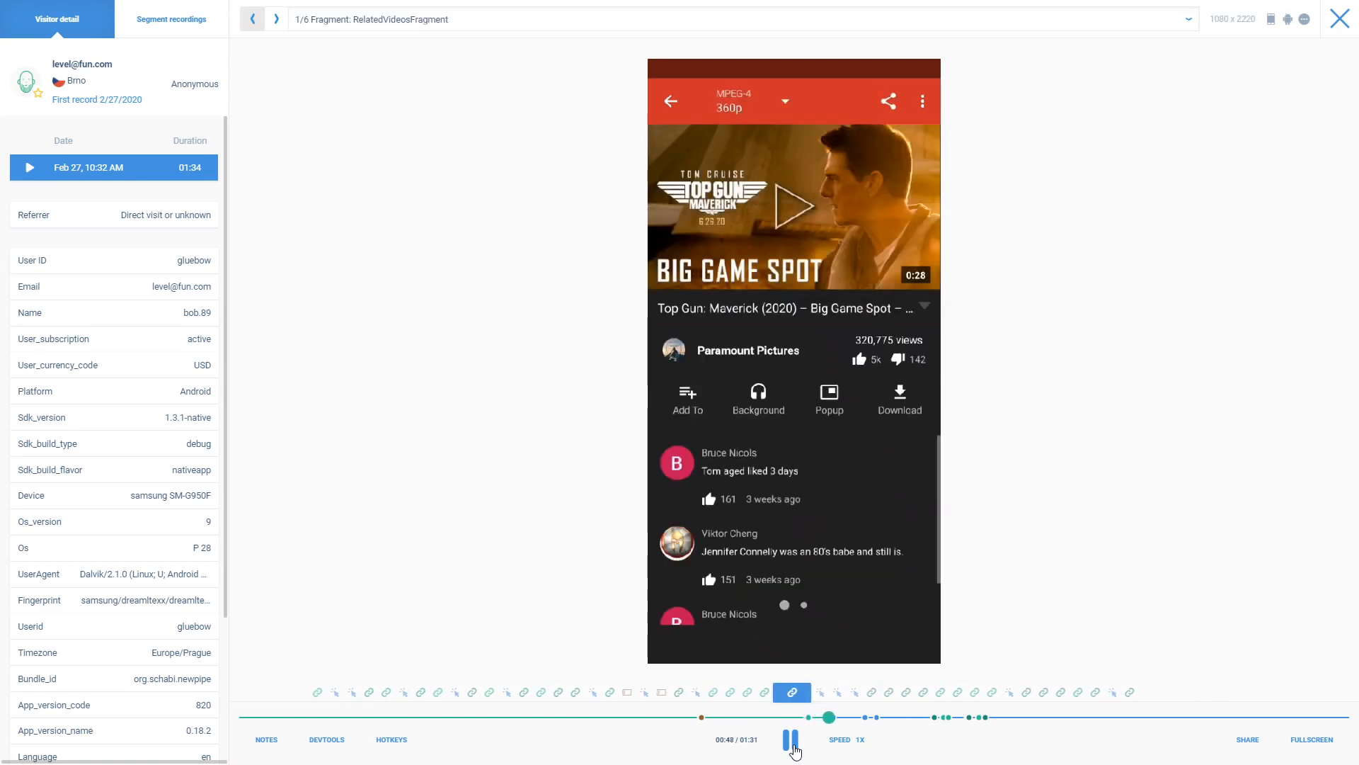
# Pause the replay, then let it run to its end at 00:00.
pyautogui.click(785, 101)
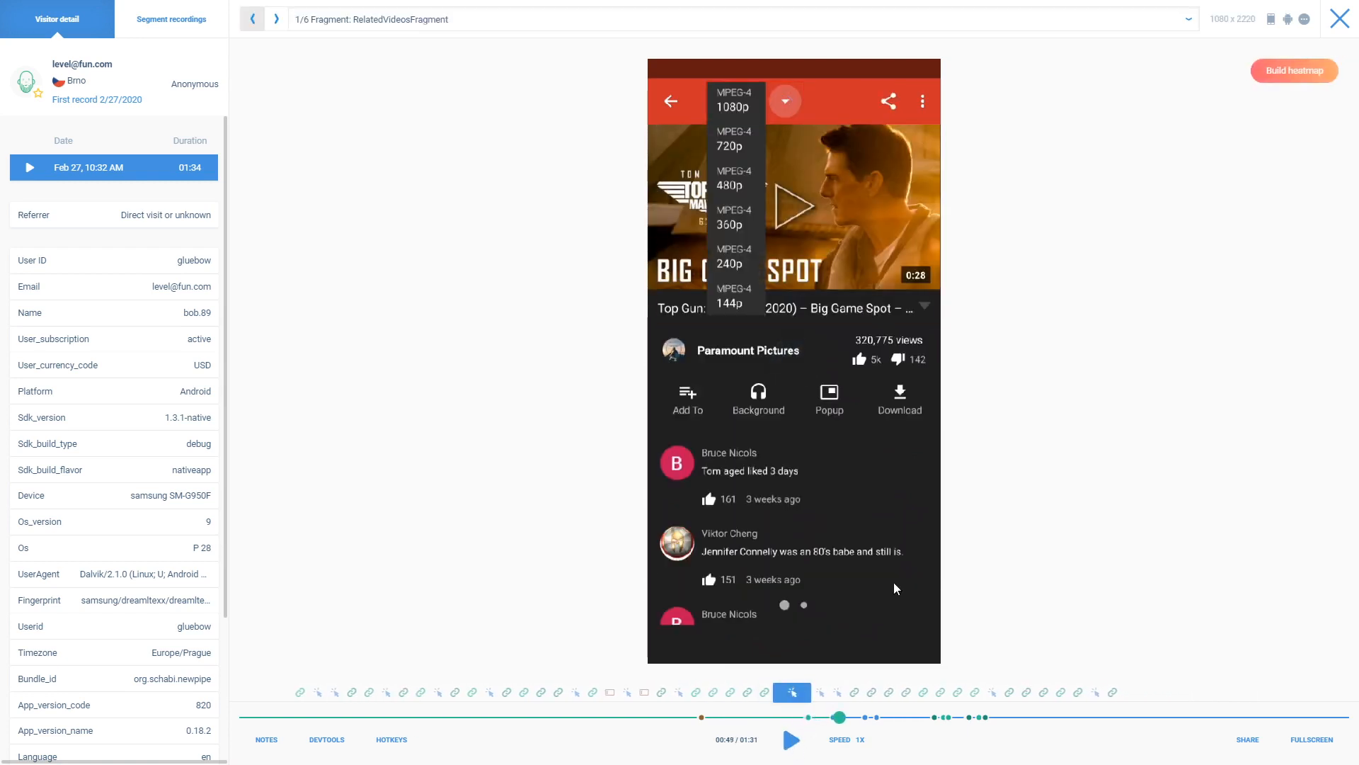
pyautogui.click(1188, 19)
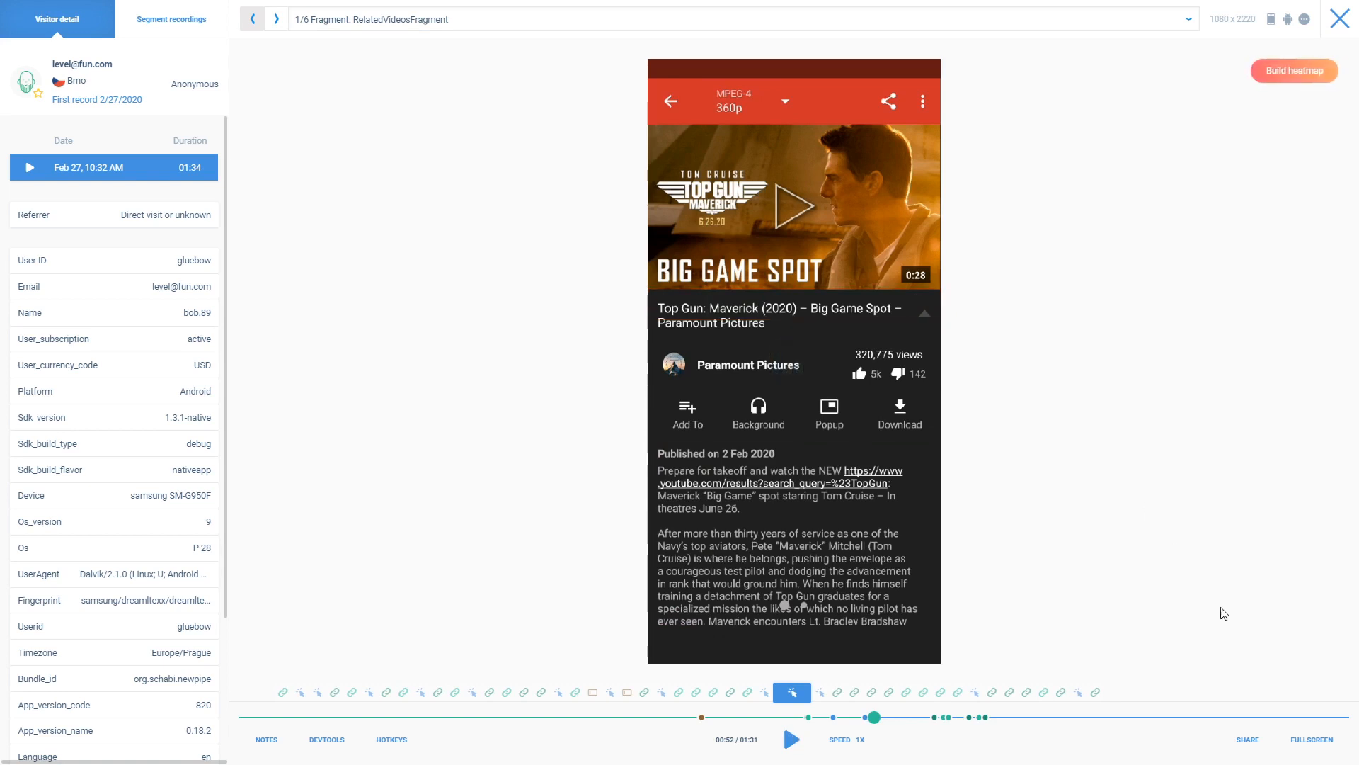
pyautogui.click(1309, 739)
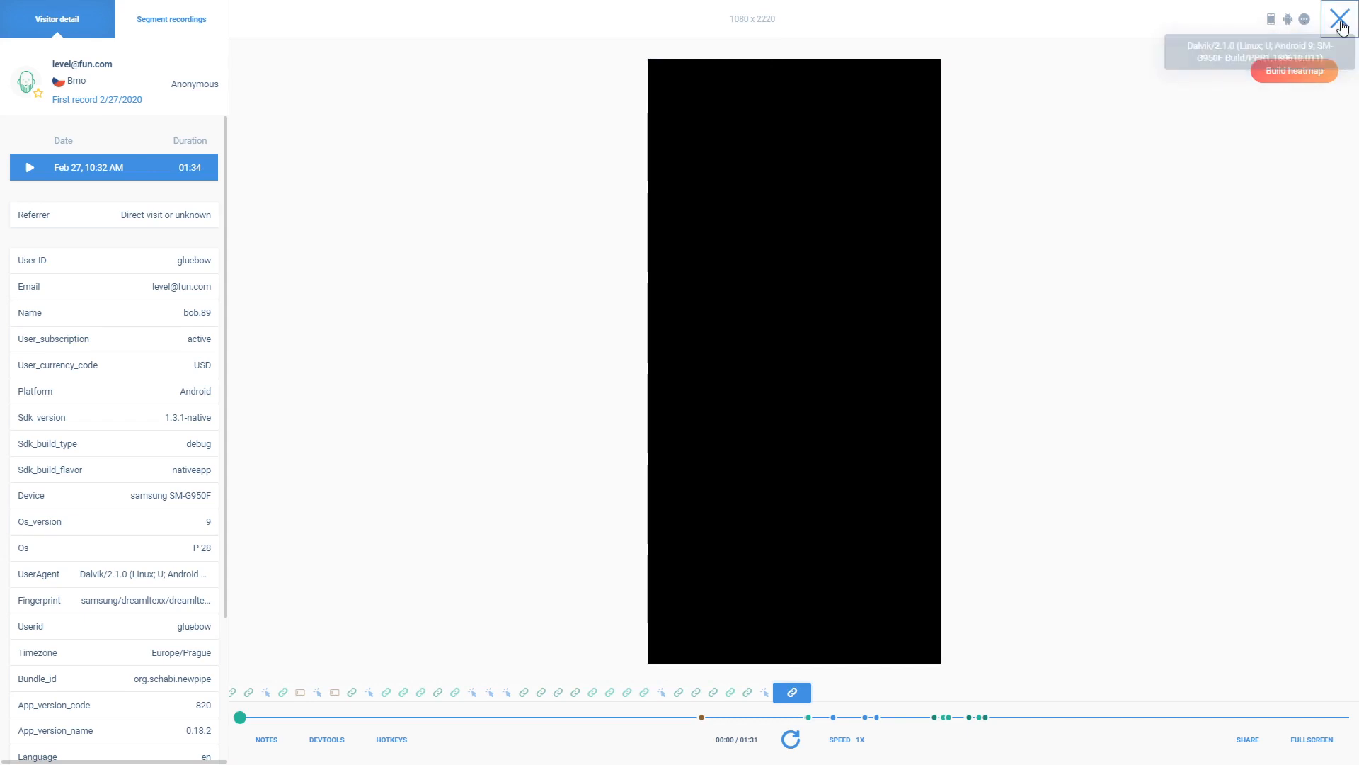
# Close the replay and browse the Add new filter panel's categories.
pyautogui.click(1342, 19)
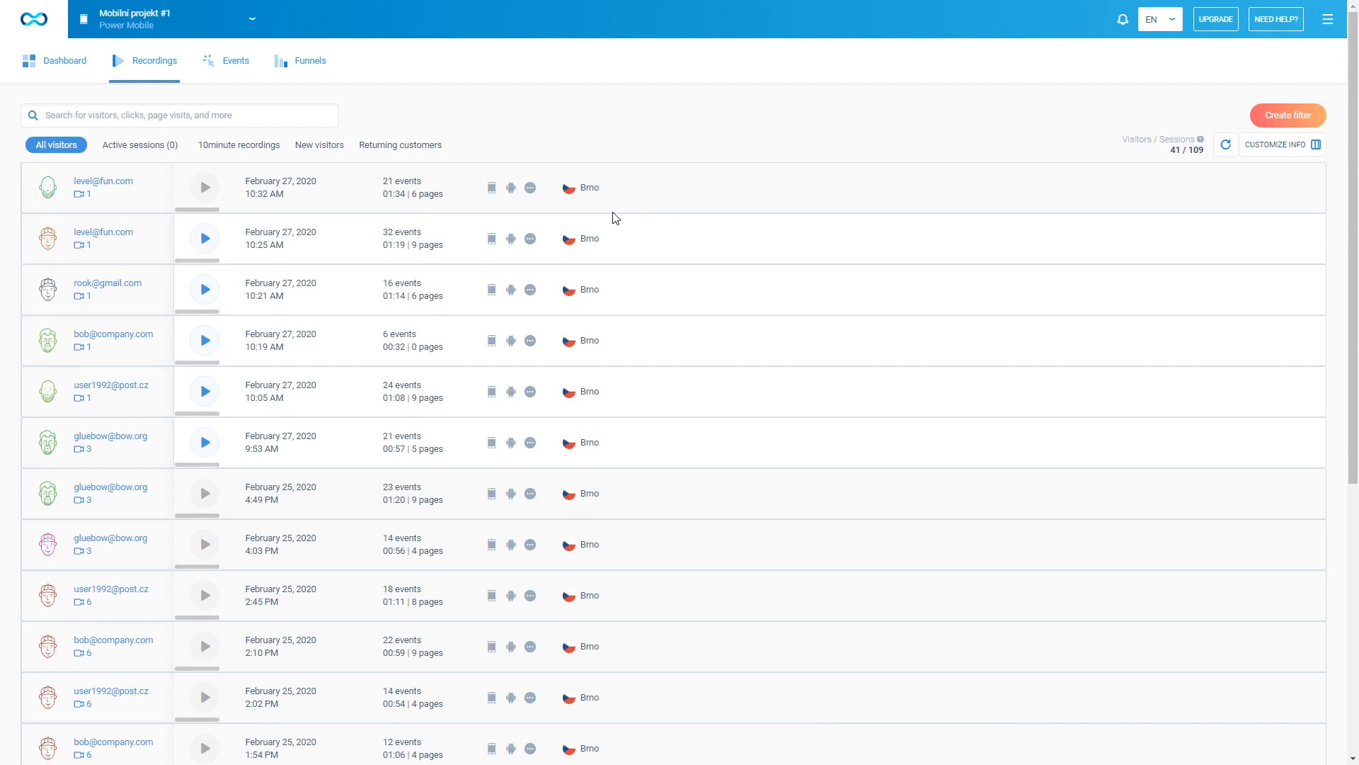
pyautogui.click(1287, 115)
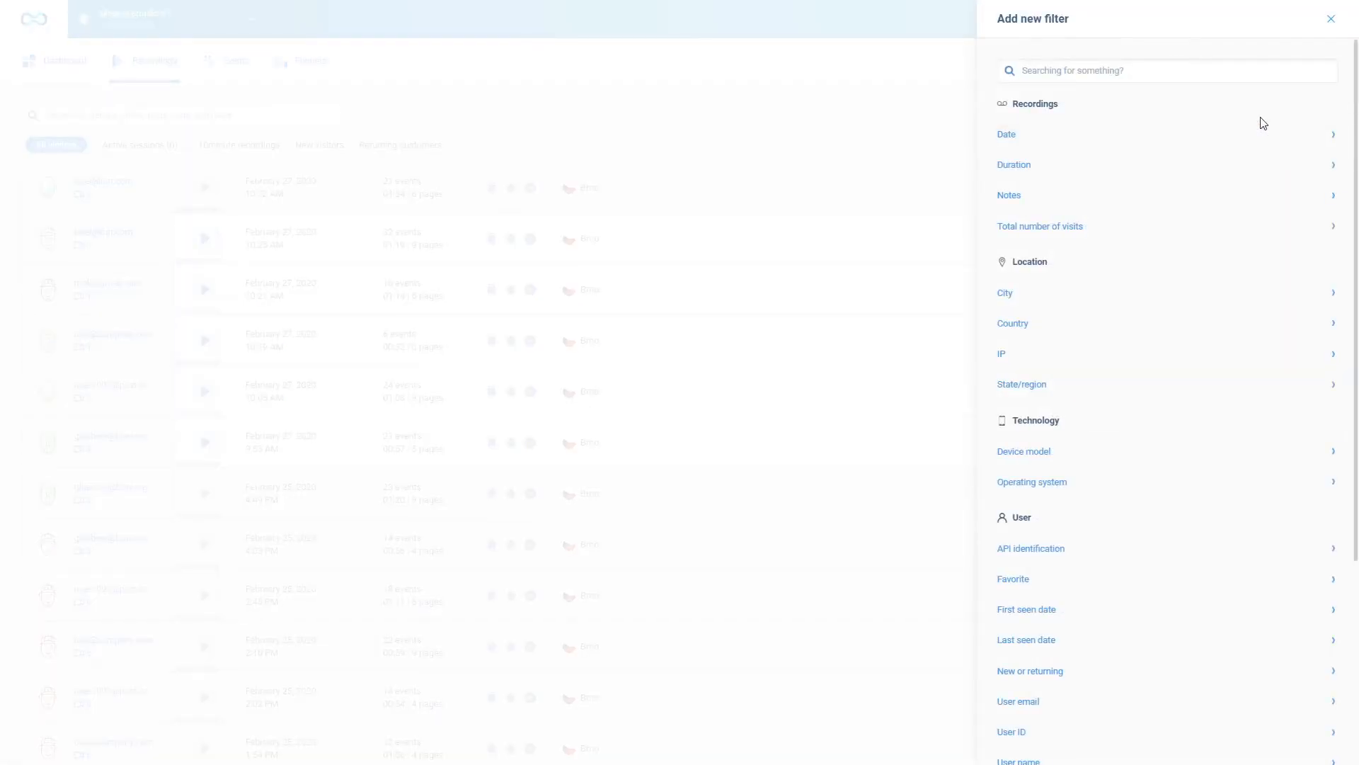
pyautogui.moveTo(1354, 143)
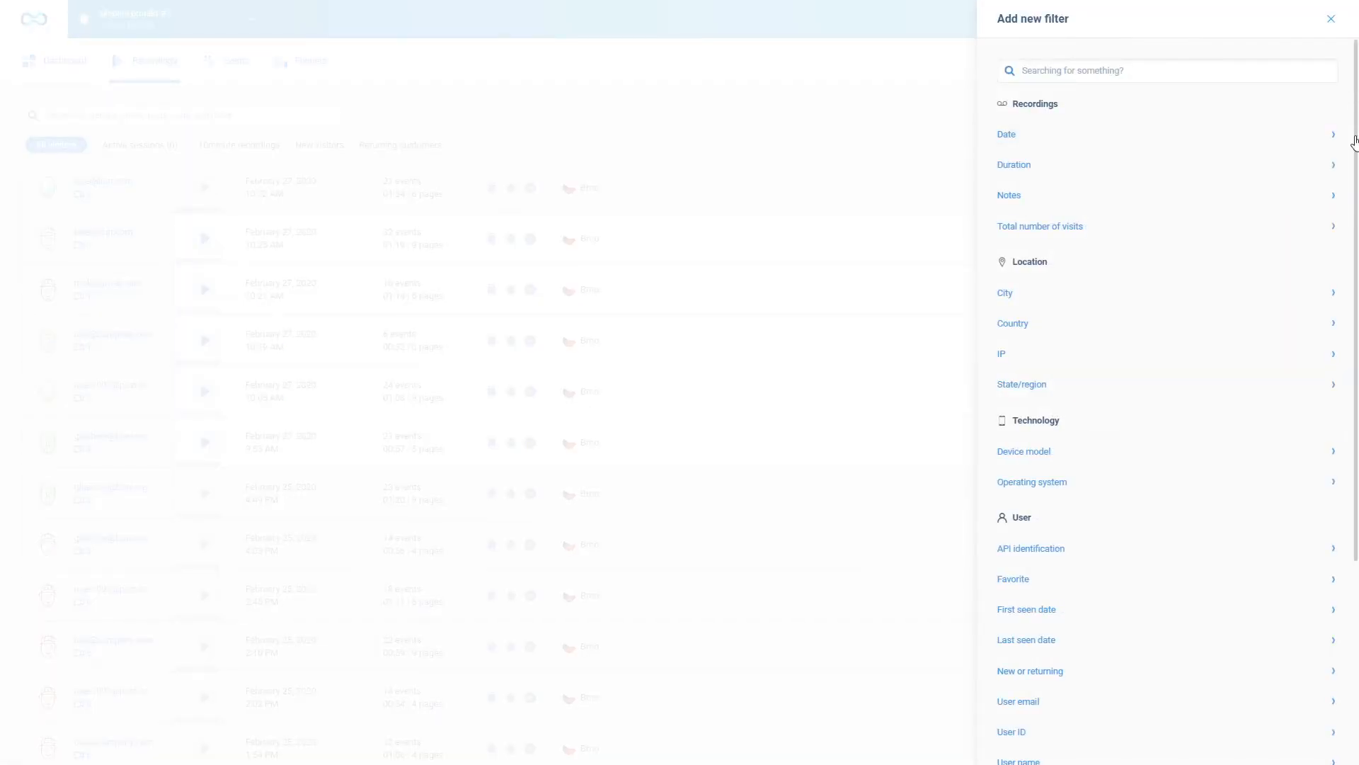
pyautogui.scroll(-3)
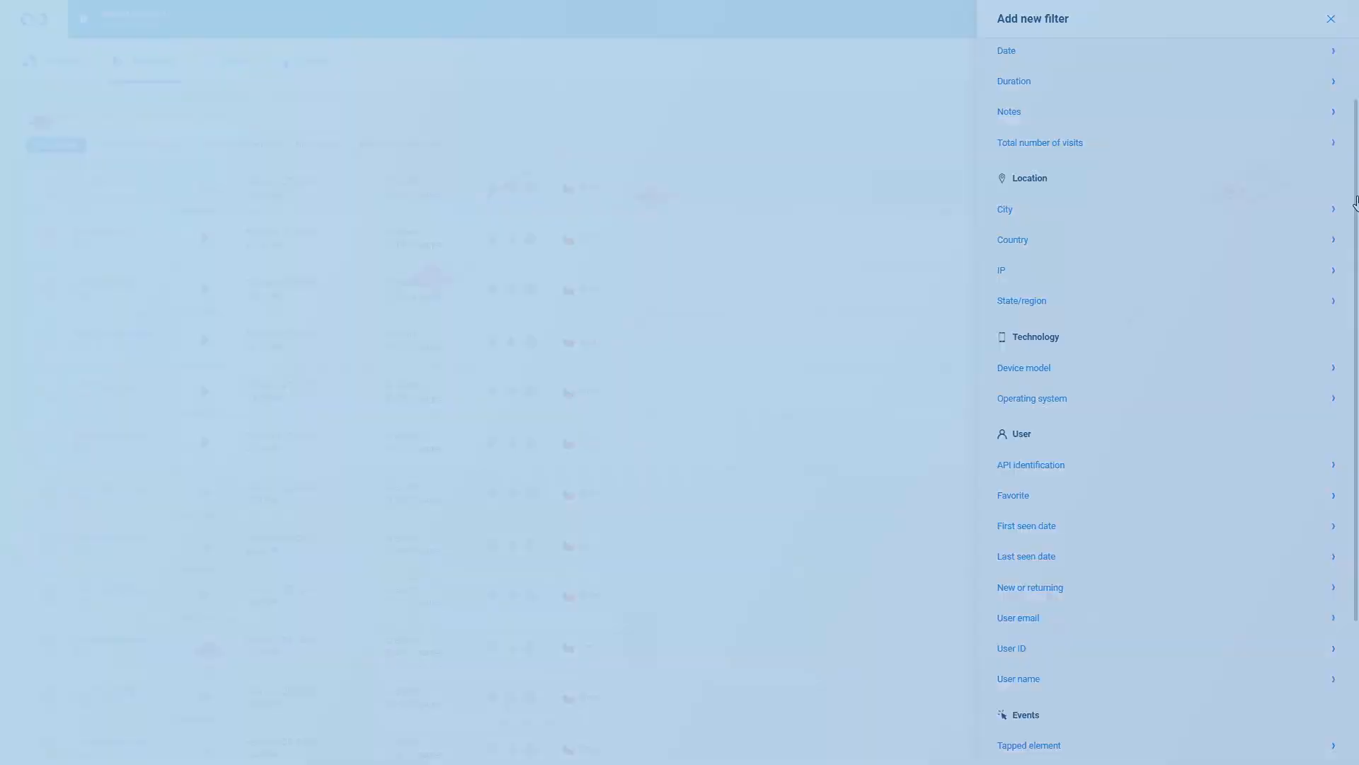